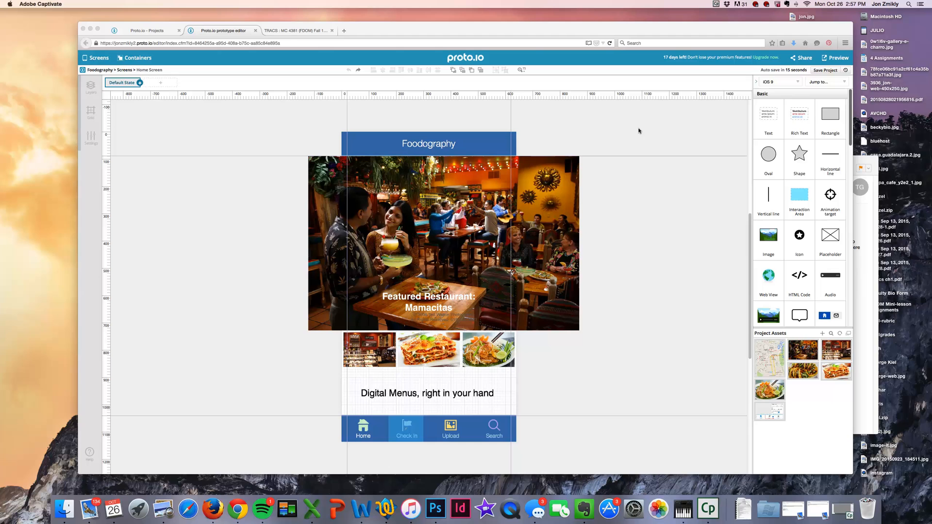
Return to the Proto.io projects list and bring up the Foodography project's options
click(148, 30)
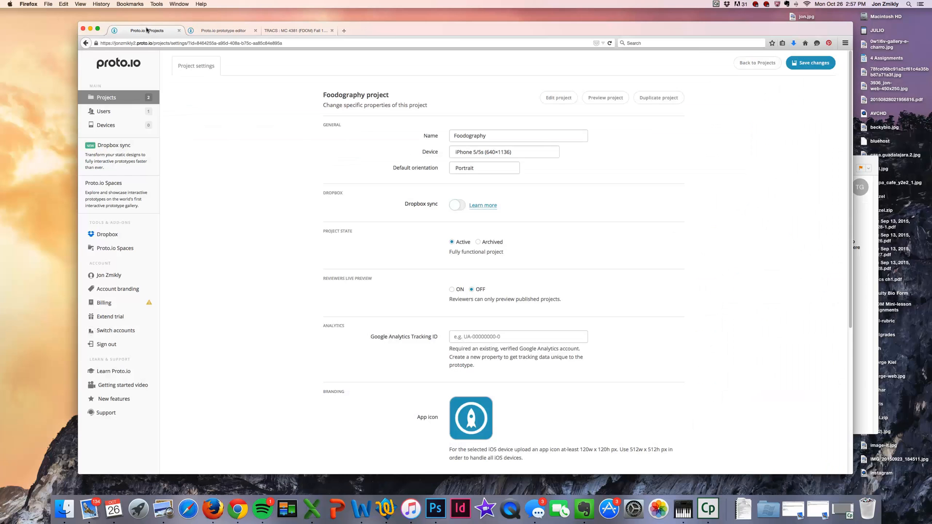
mouse_move(245, 99)
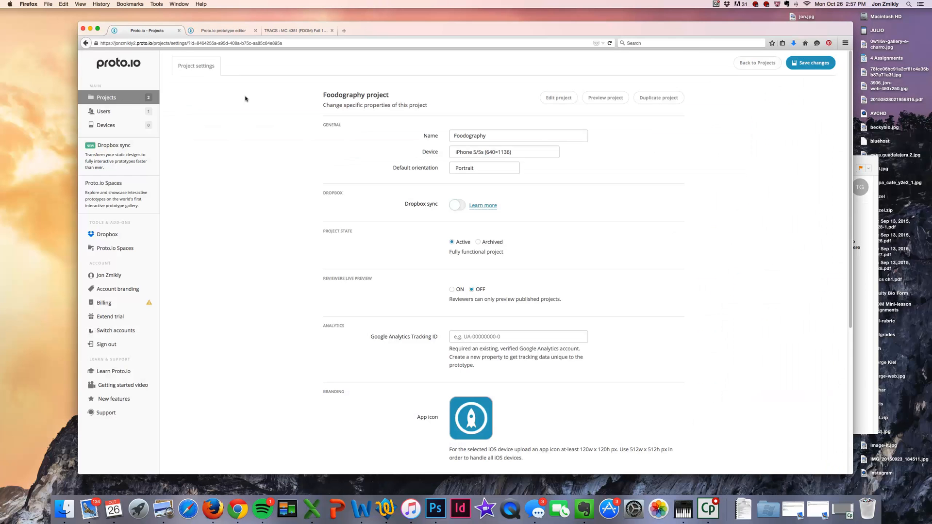
click(106, 97)
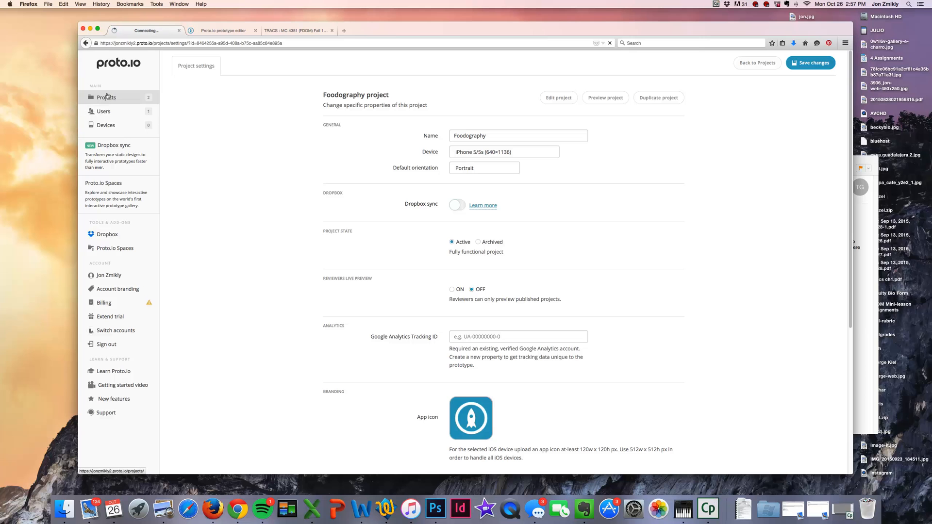
click(106, 97)
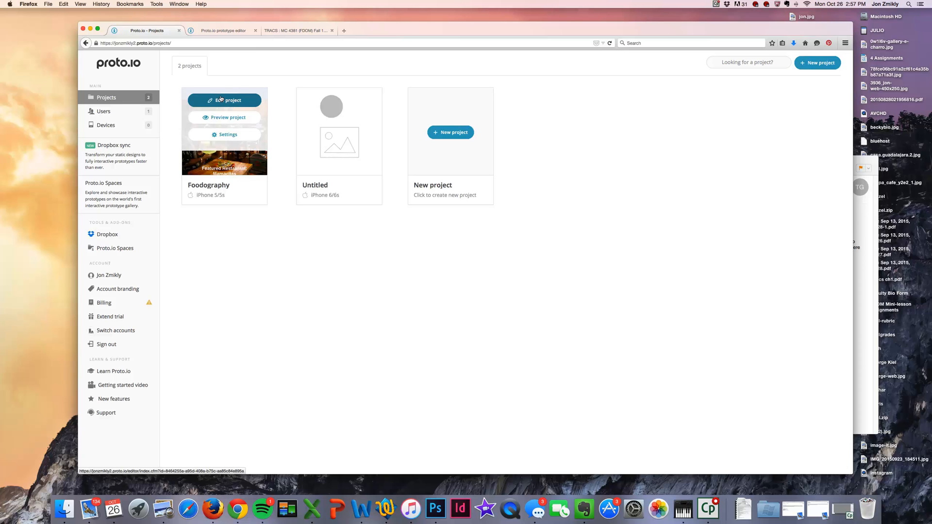
Reopen Foodography in the editor, confirming Leave Page, landing on its tab bar container
click(224, 100)
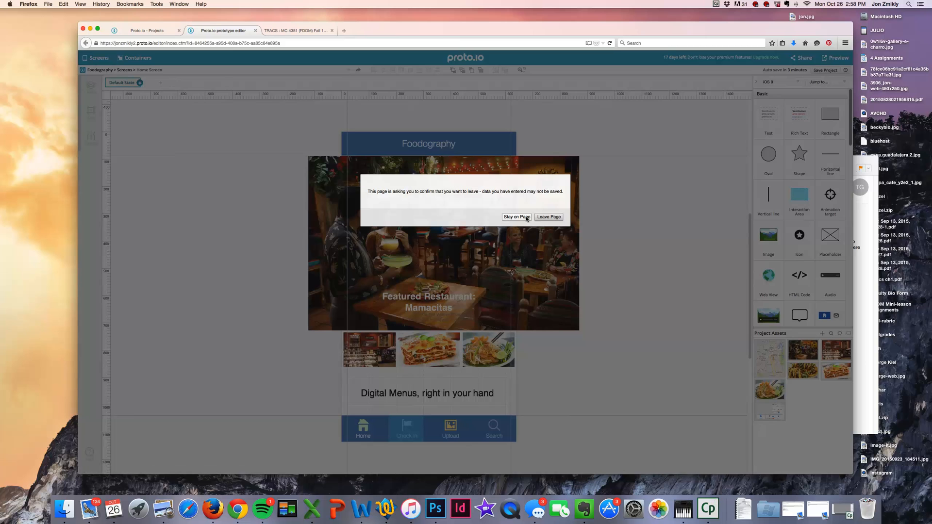
mouse_move(548, 217)
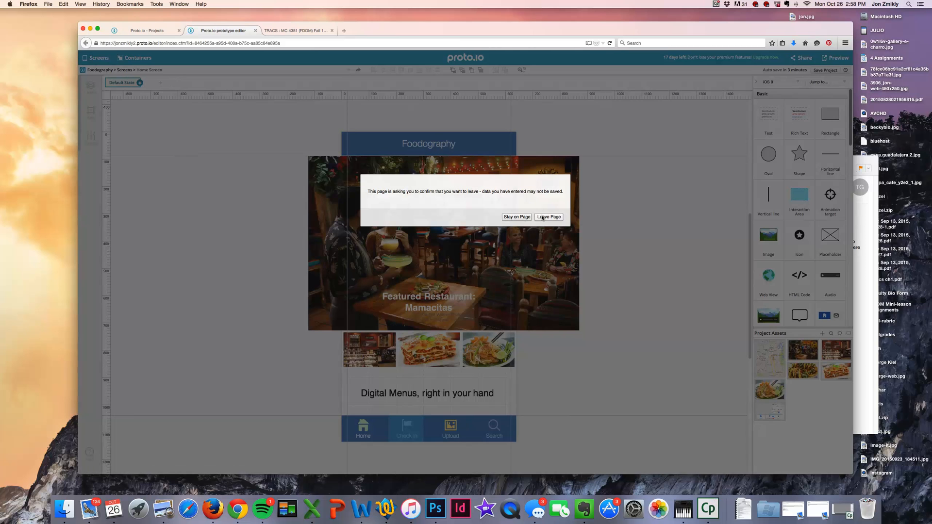
click(547, 217)
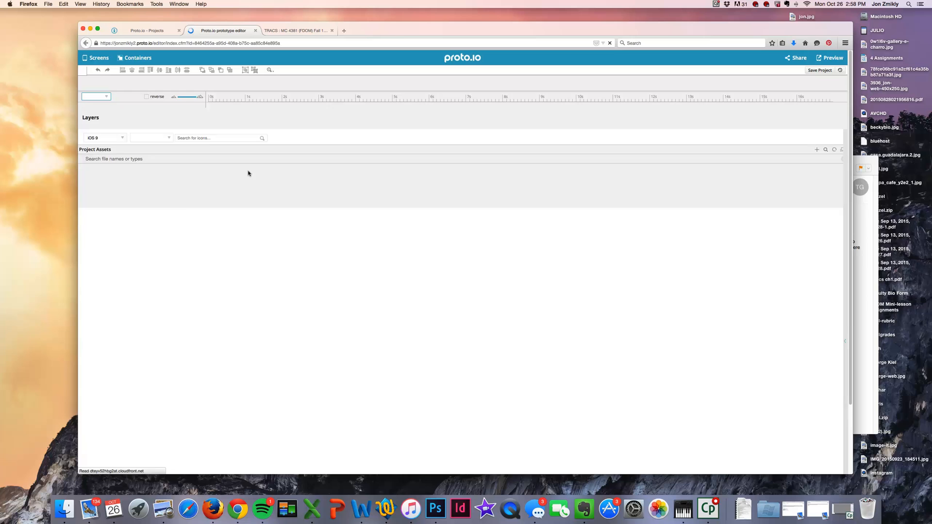
click(137, 57)
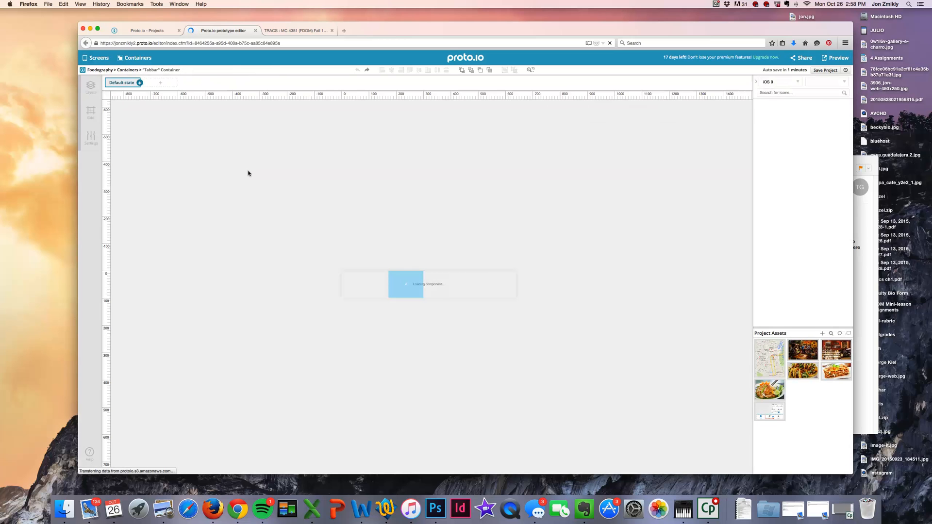
mouse_move(250, 173)
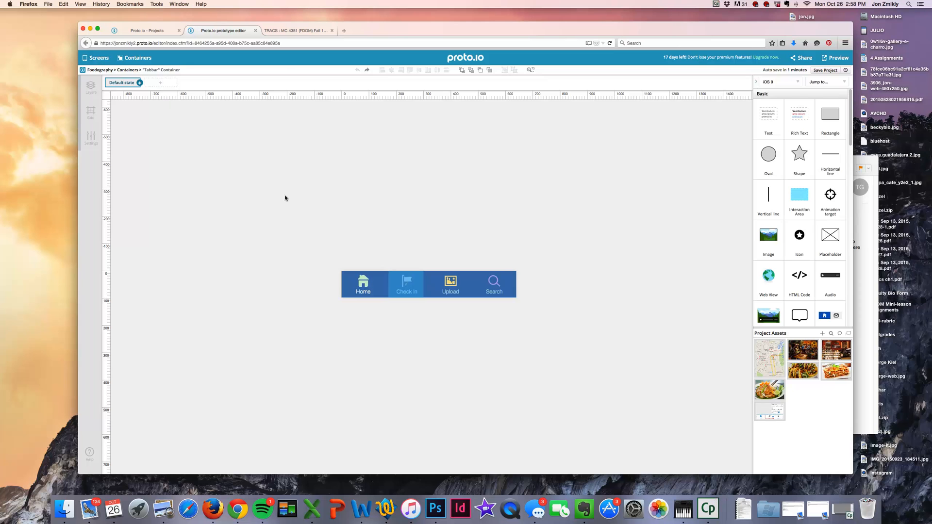
Switch to the Home Screen and inspect the Digital Menus tagline and tab bar Size & Pos. panels
click(98, 57)
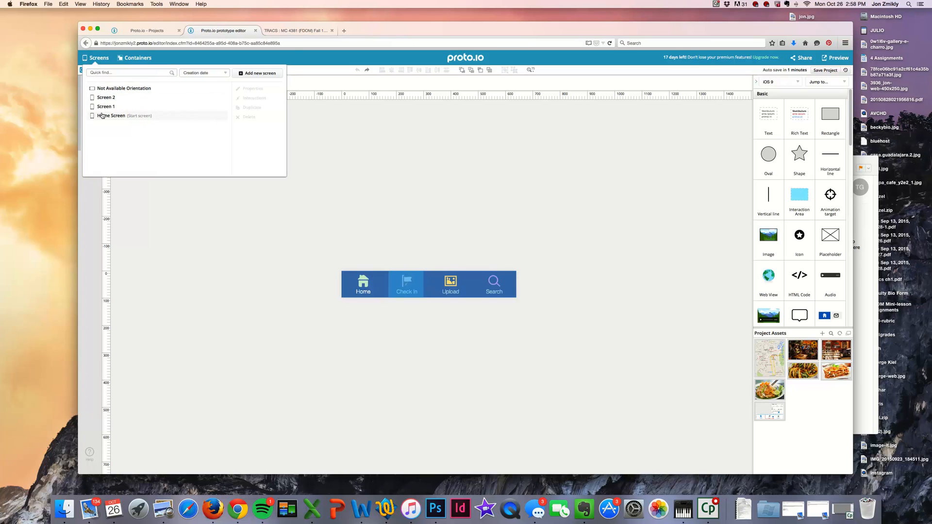
click(112, 115)
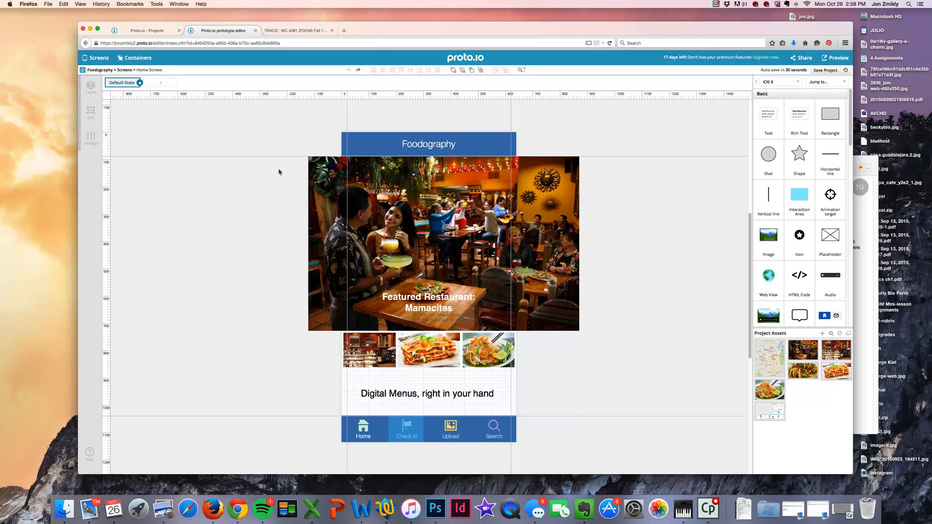
mouse_move(285, 172)
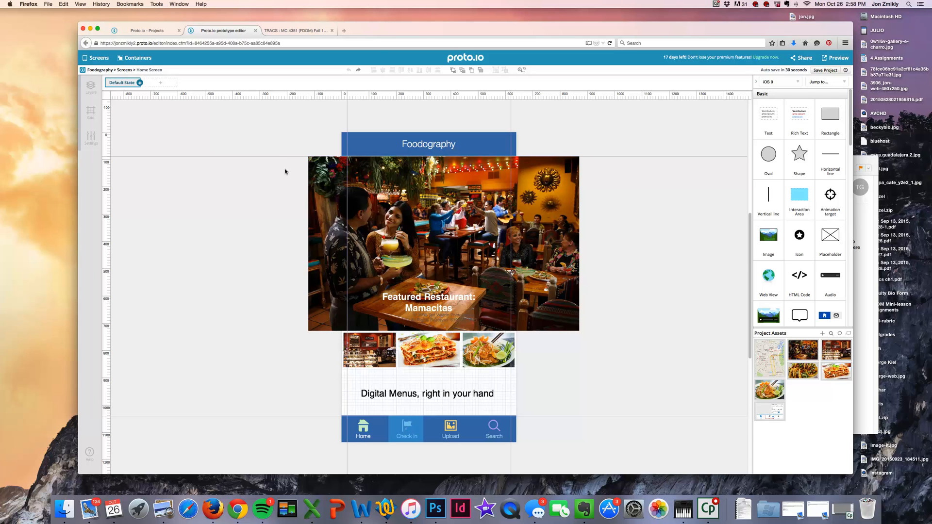
double_click(427, 393)
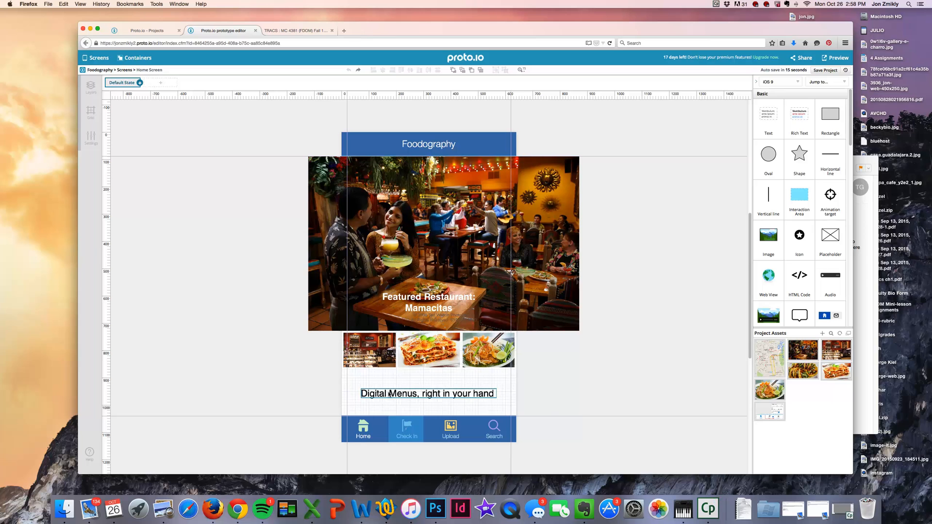
click(428, 428)
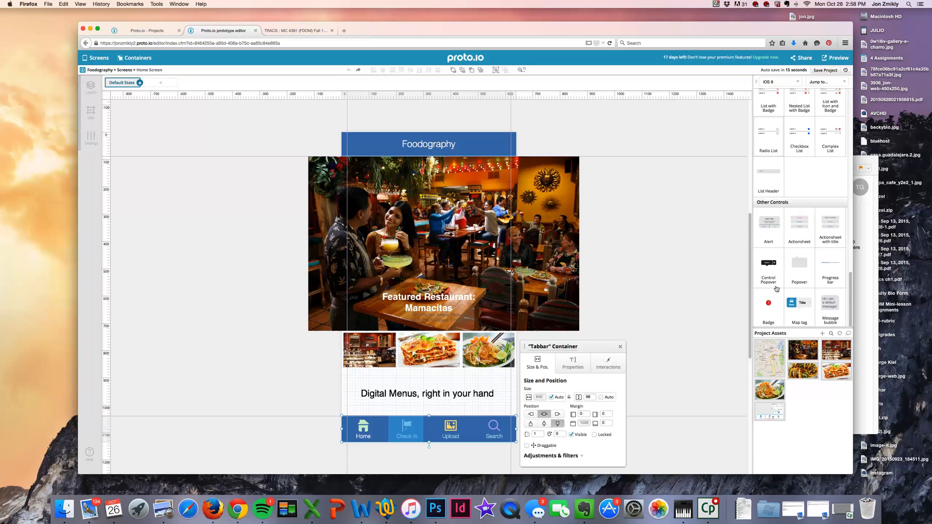
scroll(up, 3)
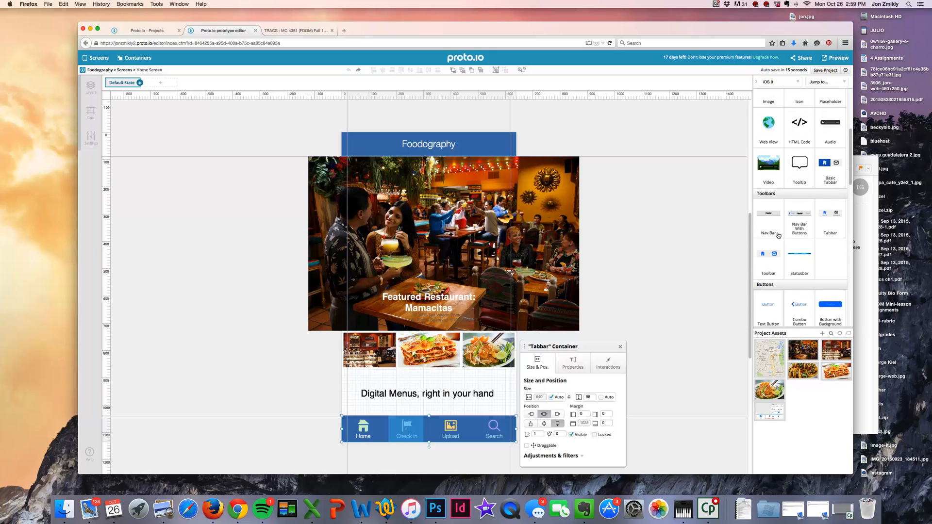
scroll(up, 3)
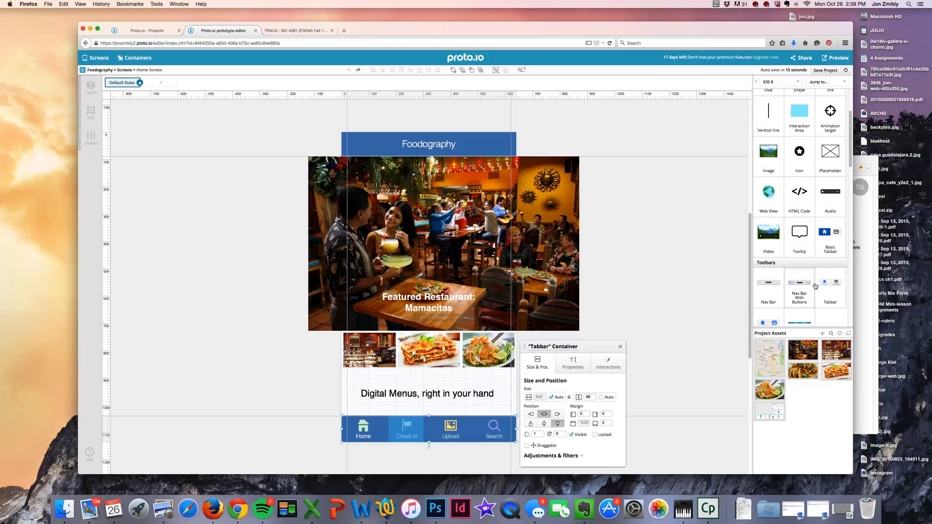
scroll(down, 3)
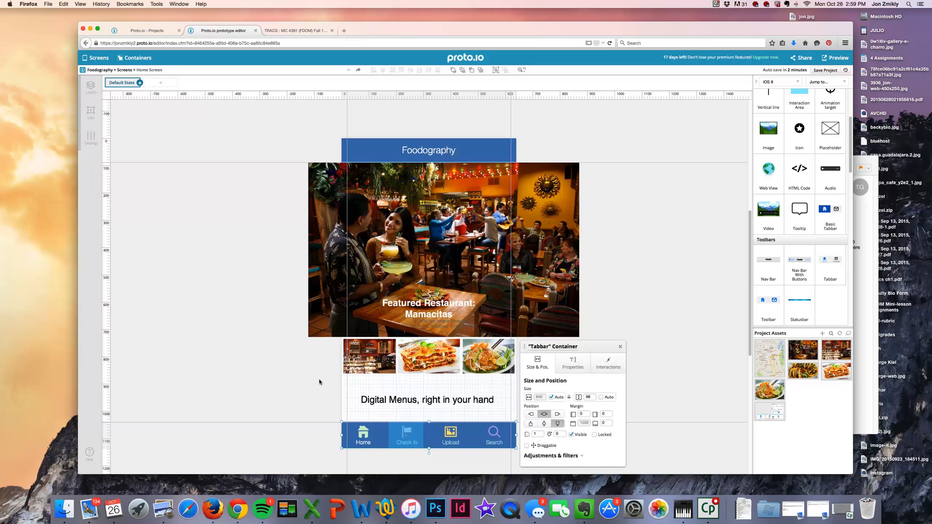
Reselect the Digital Menus tagline to review its size and position, then deselect it
click(620, 347)
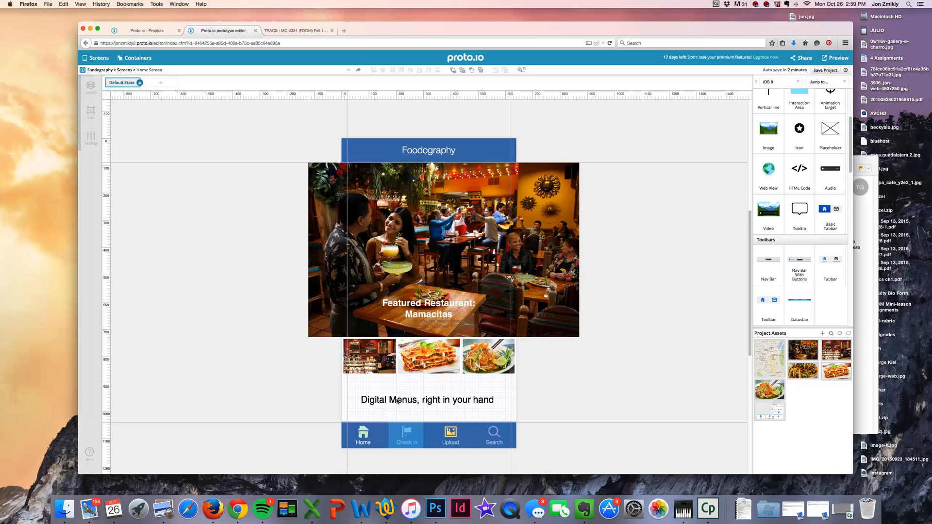
click(427, 398)
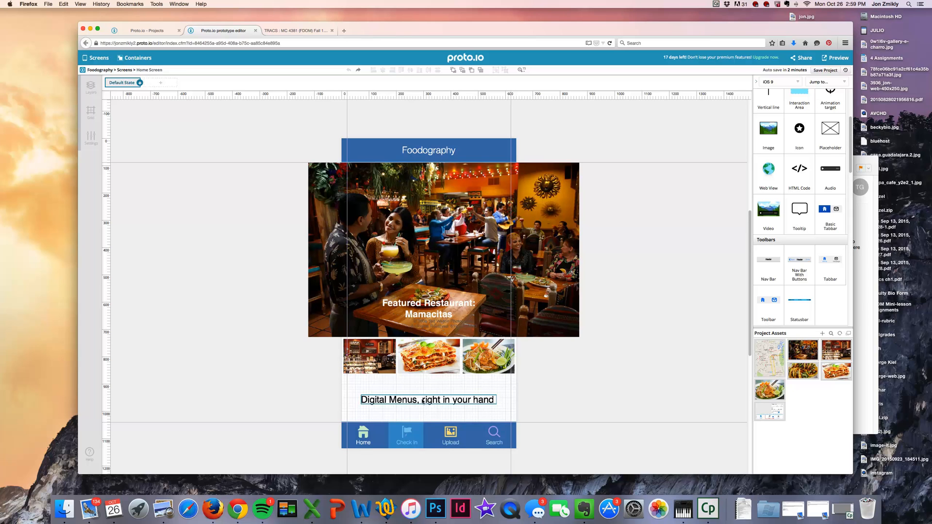
click(427, 399)
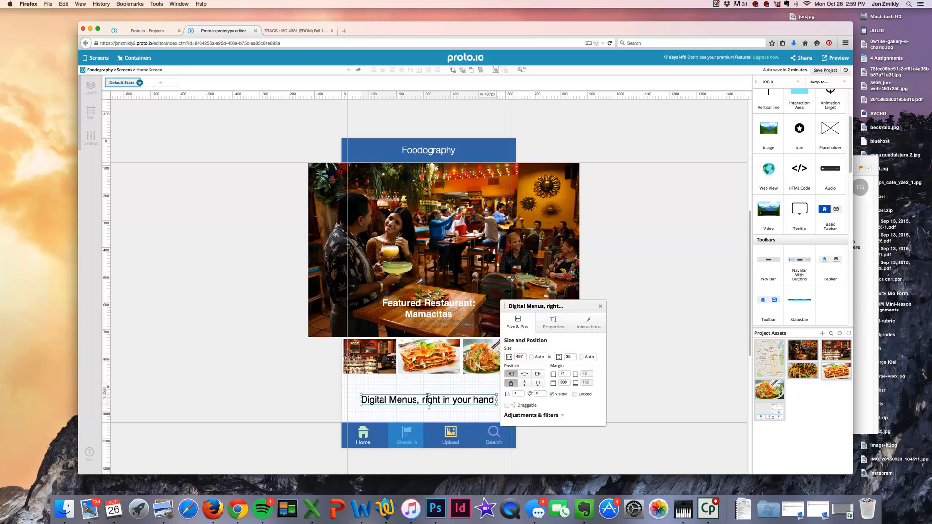
click(600, 306)
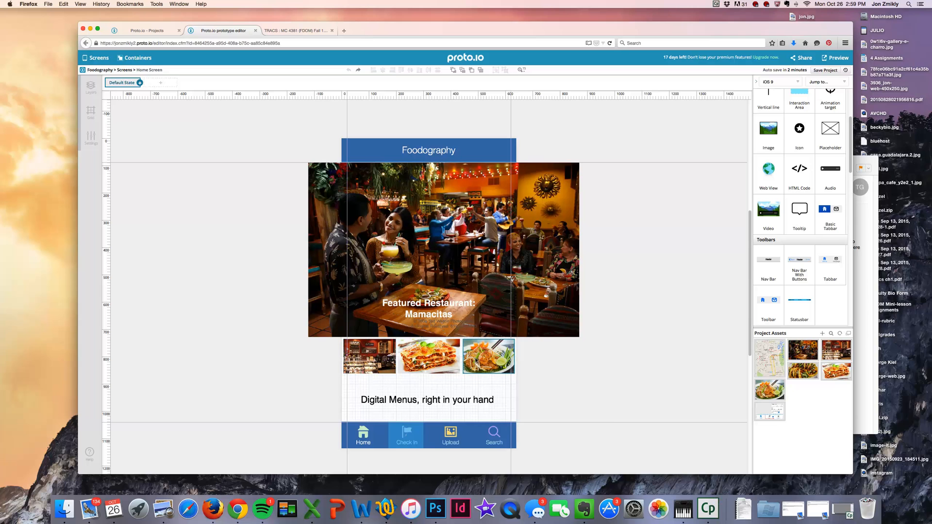
click(442, 250)
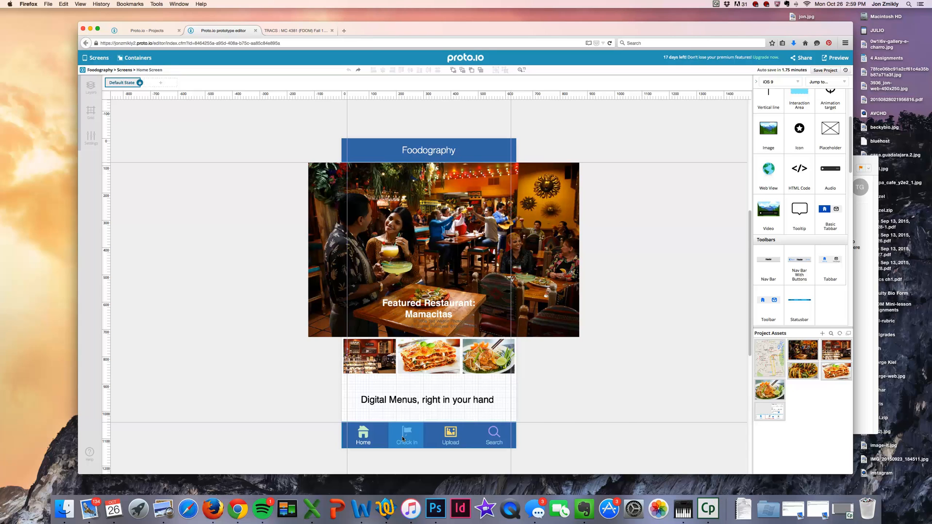
Edit the tab bar's Check In hotspot and review its existing touch interaction
click(428, 435)
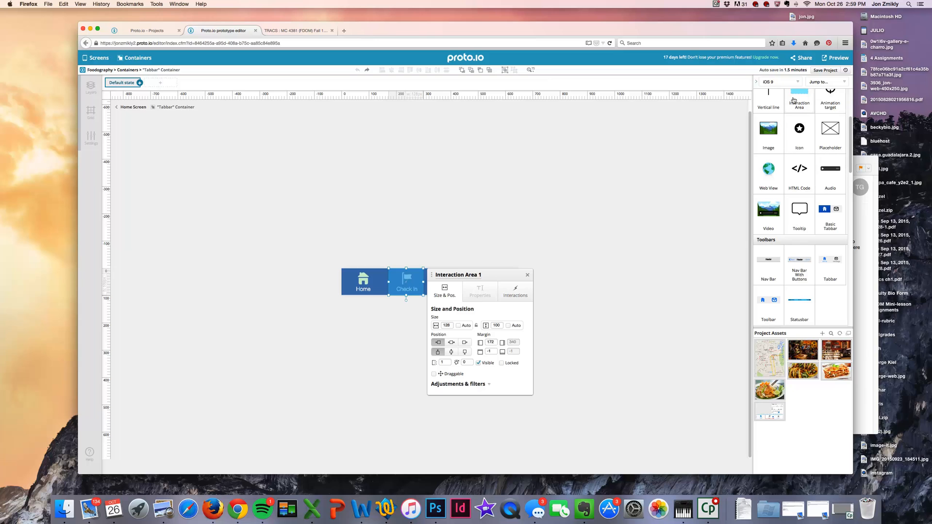
mouse_move(793, 98)
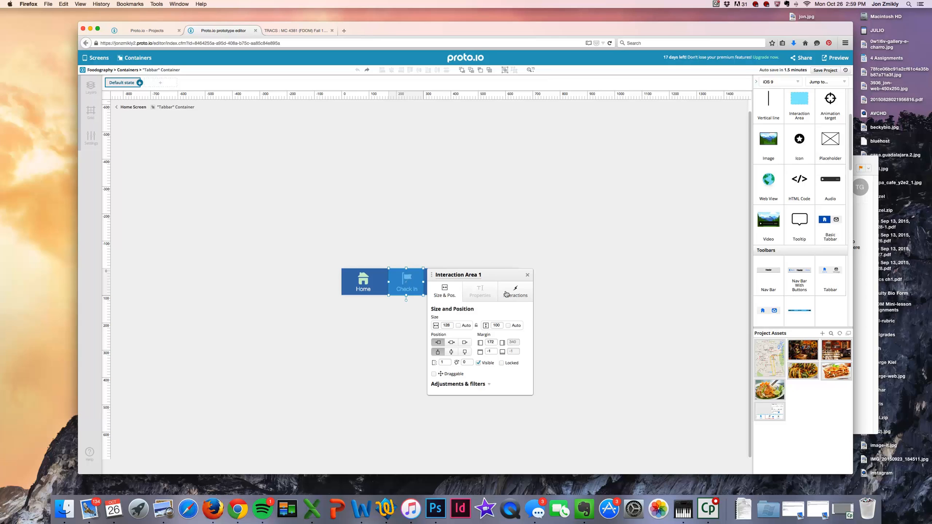
click(515, 291)
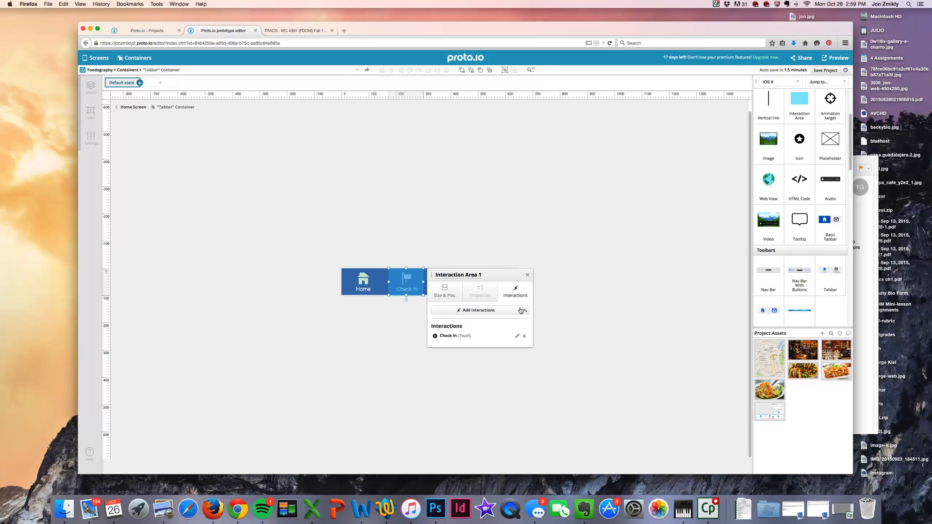
mouse_move(486, 310)
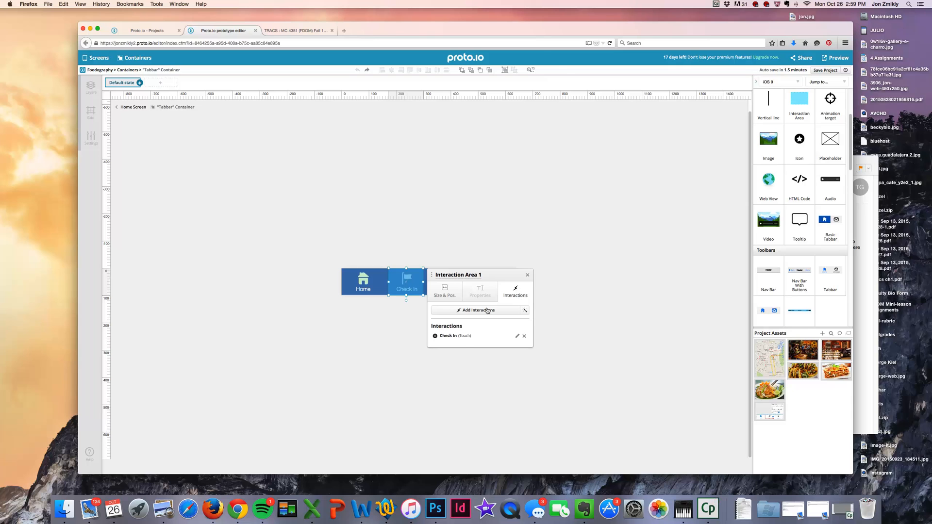
click(476, 310)
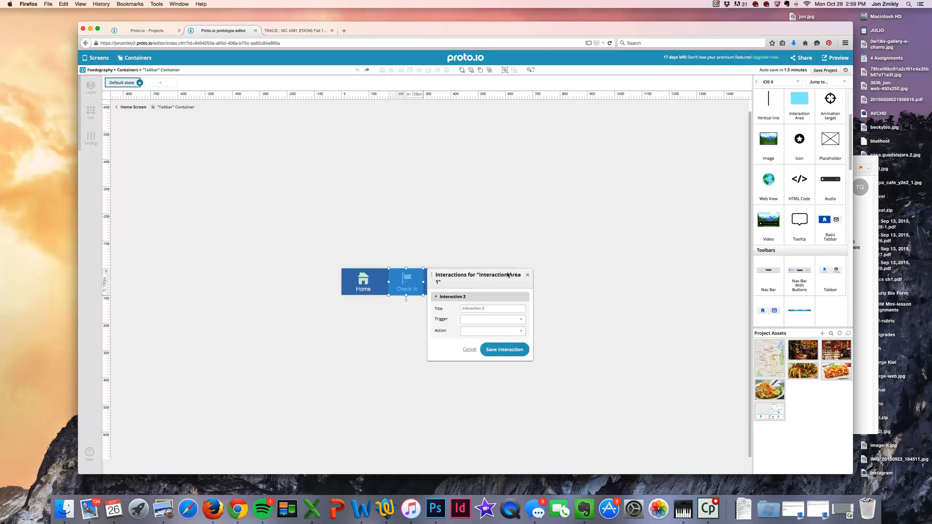
click(503, 350)
text(Check In)
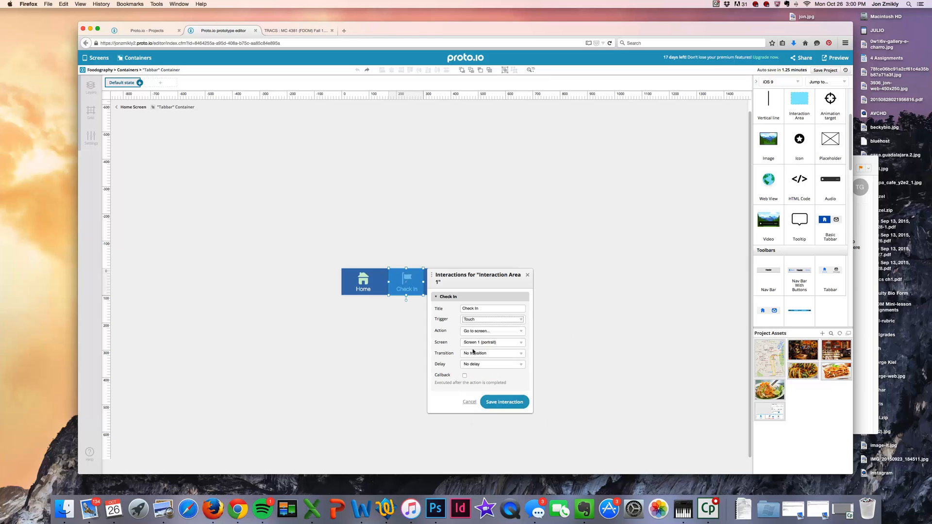
Set the Check In touch action to Go to screen Screen 1 and save the interaction
click(490, 331)
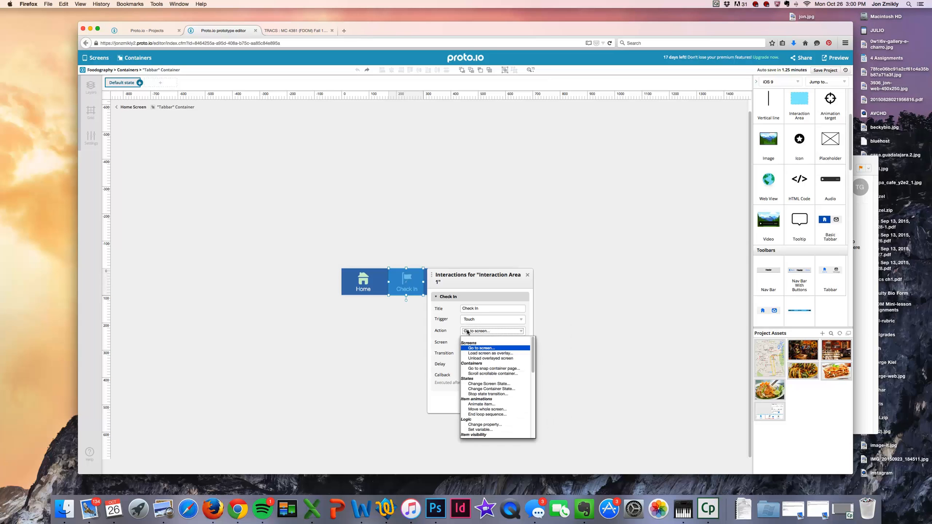
click(481, 348)
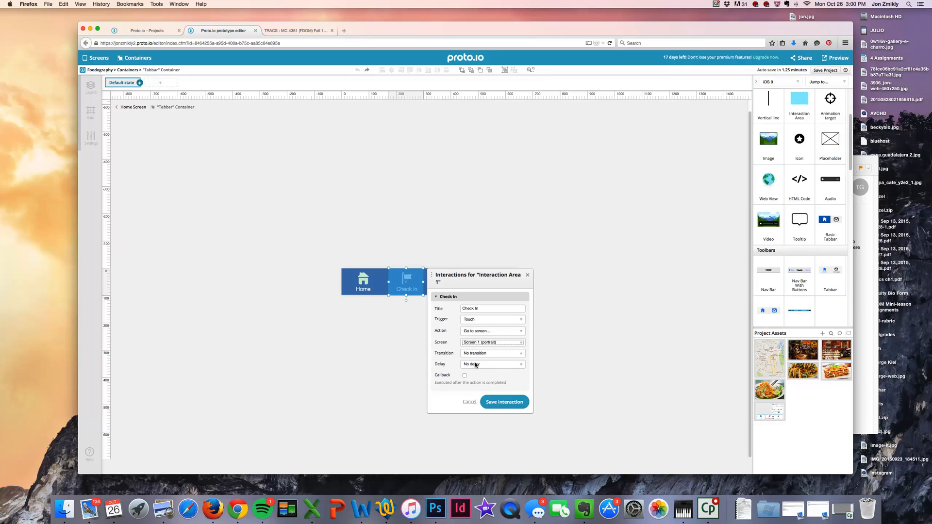
mouse_move(476, 353)
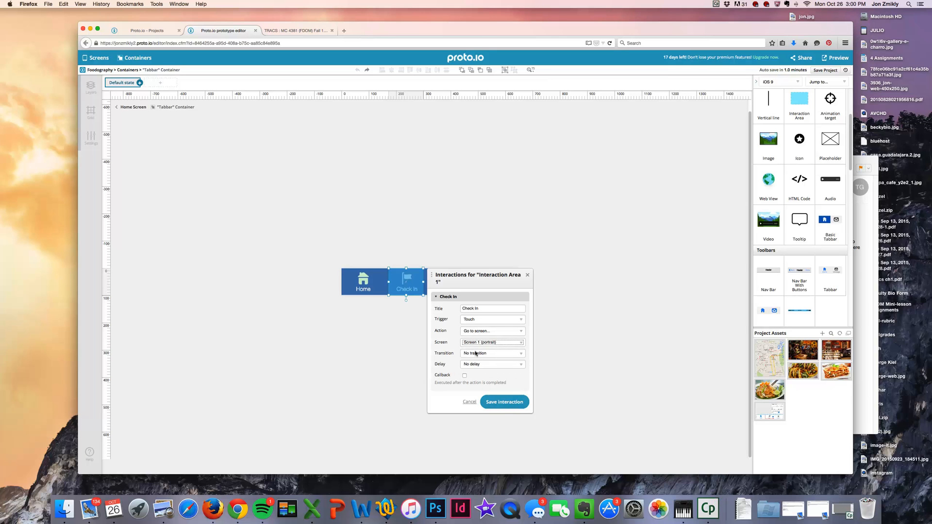
click(504, 402)
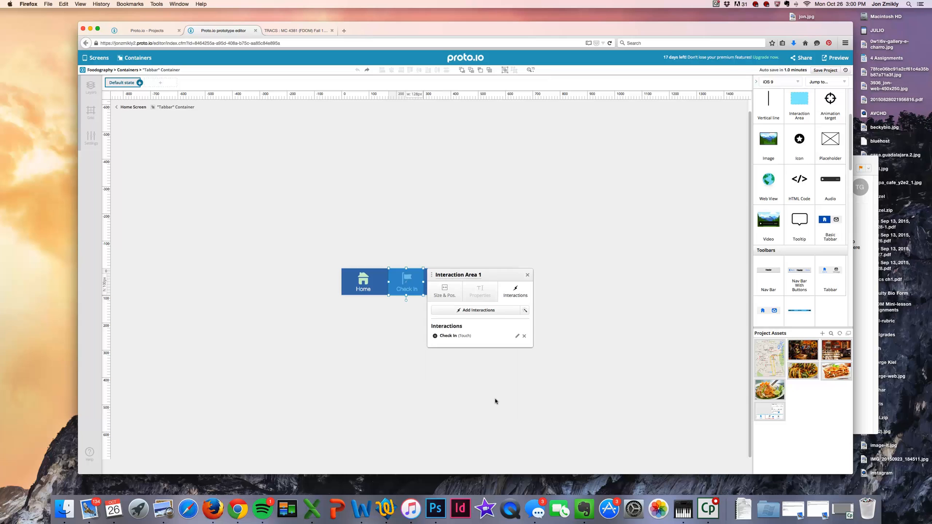
click(526, 275)
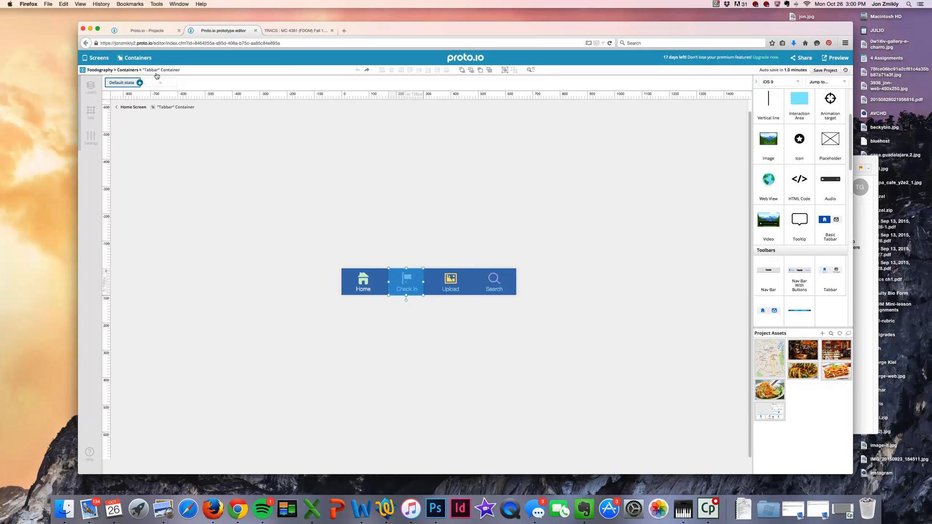
Check Screen 1, the Check In screen, then return to the Home Screen
click(99, 57)
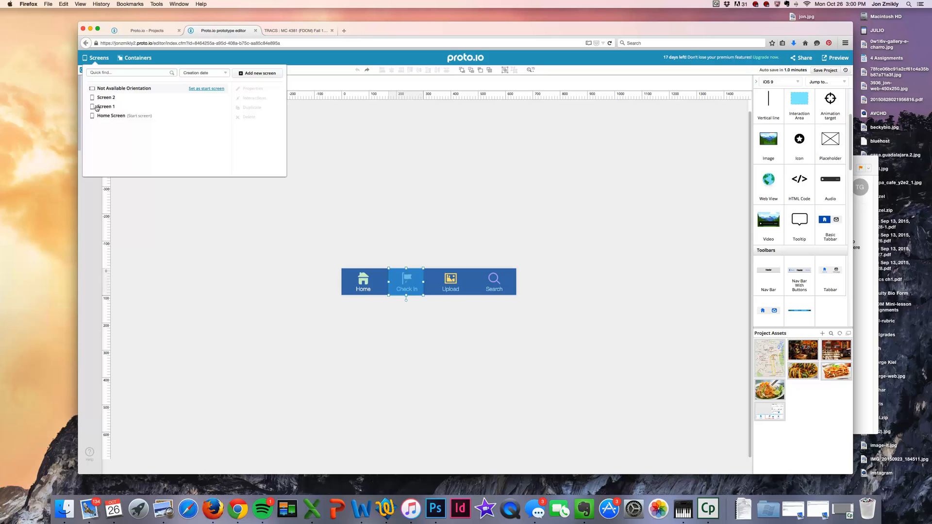
click(106, 107)
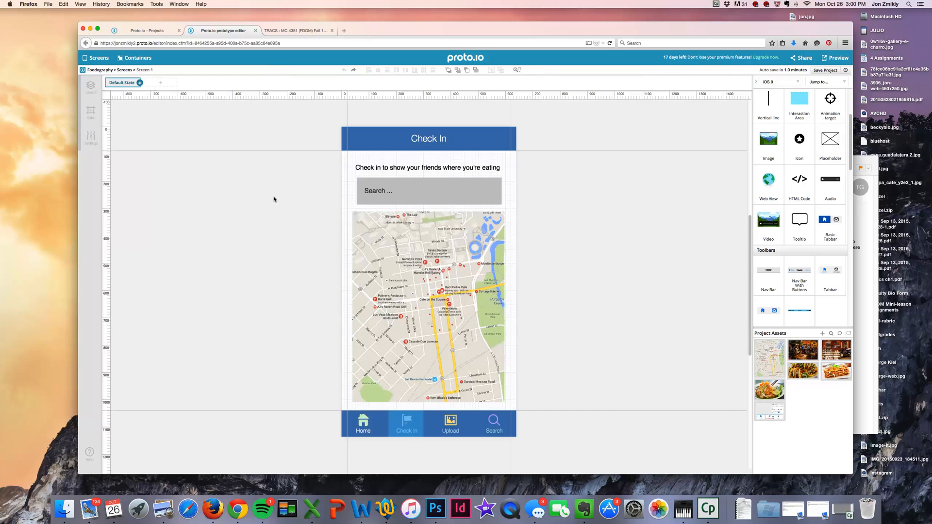
click(427, 167)
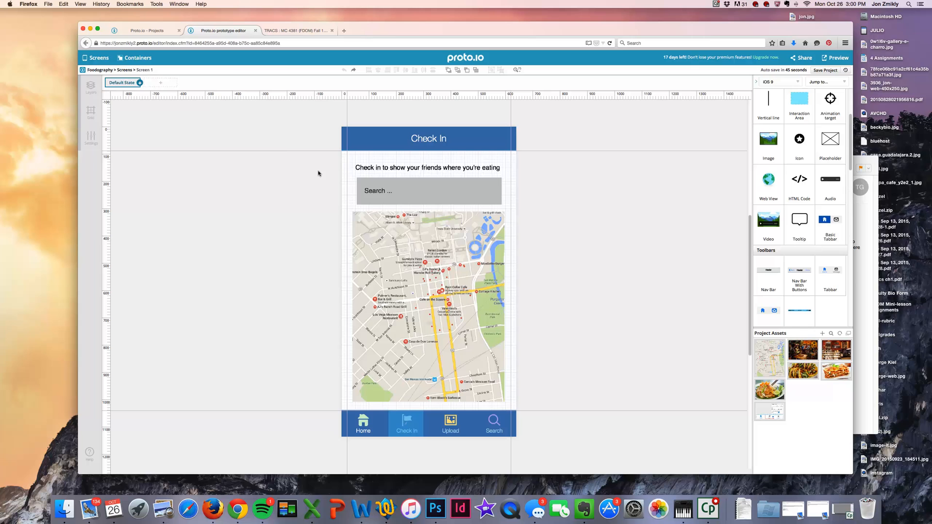
click(98, 57)
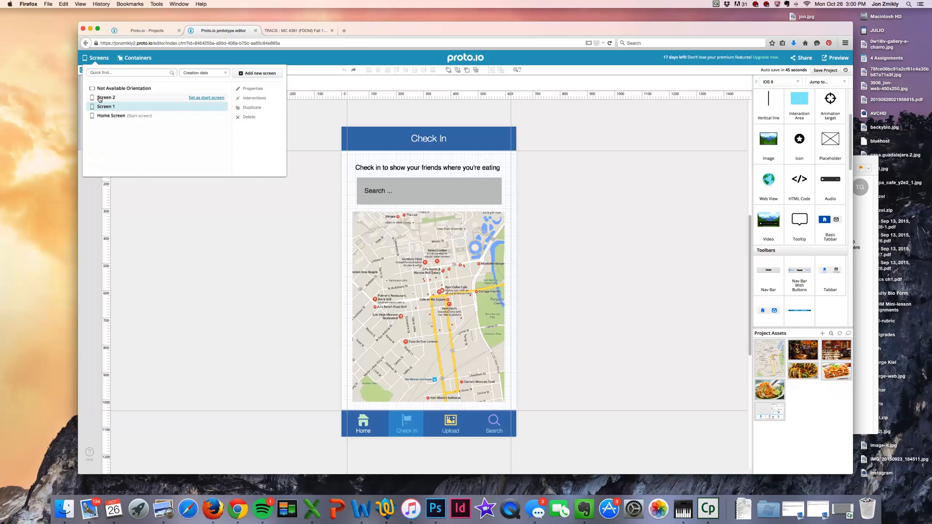
click(110, 115)
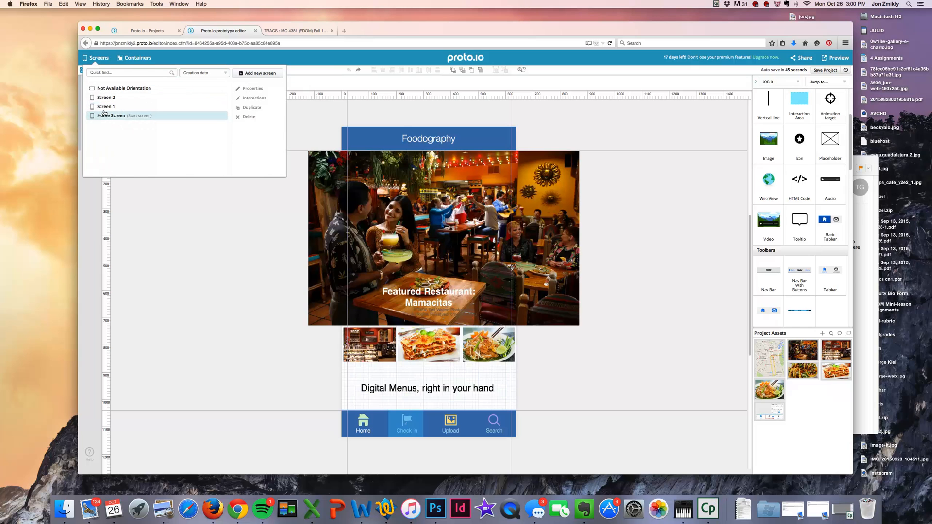
click(111, 115)
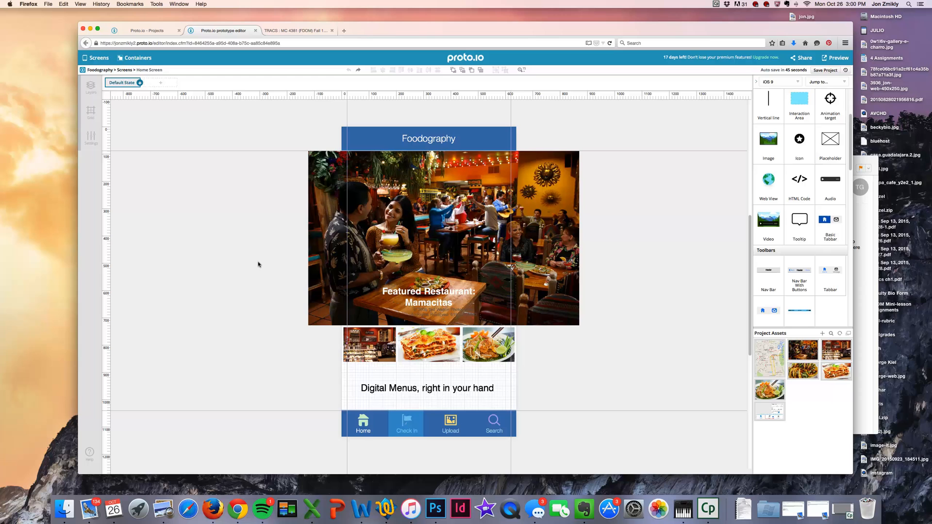
mouse_move(293, 258)
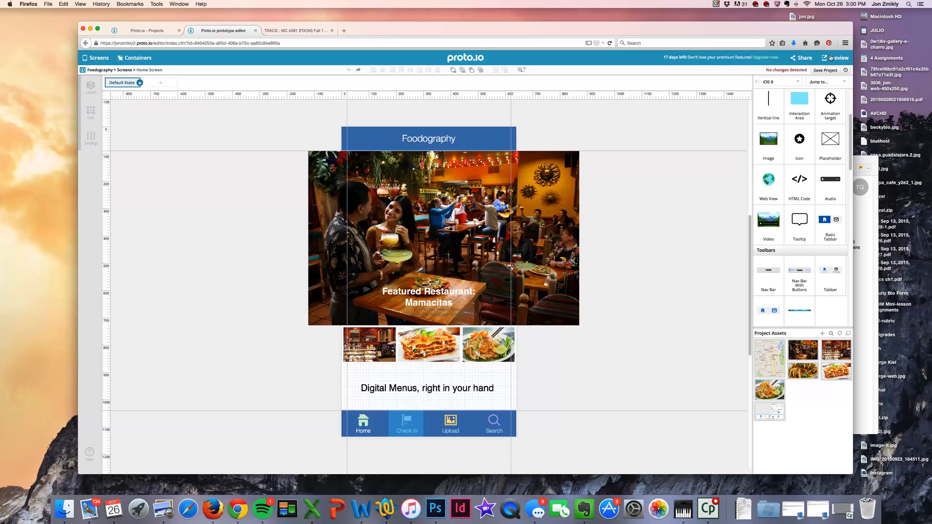
Preview the prototype in a phone frame and tap Check In to reach the map screen
click(838, 57)
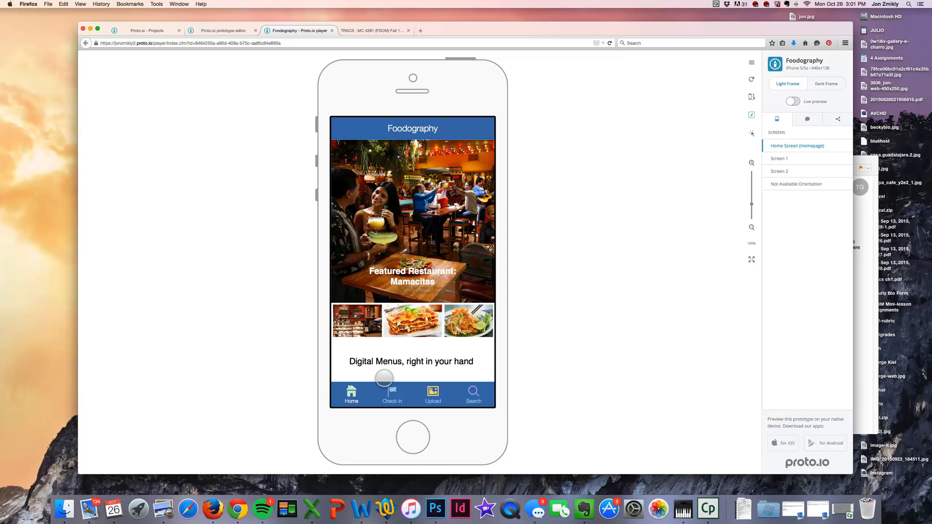
click(391, 394)
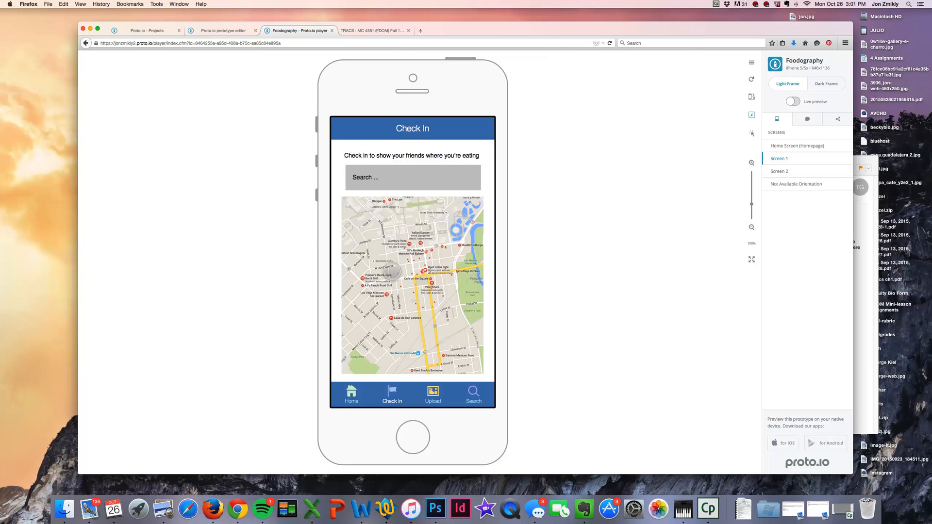
mouse_move(617, 267)
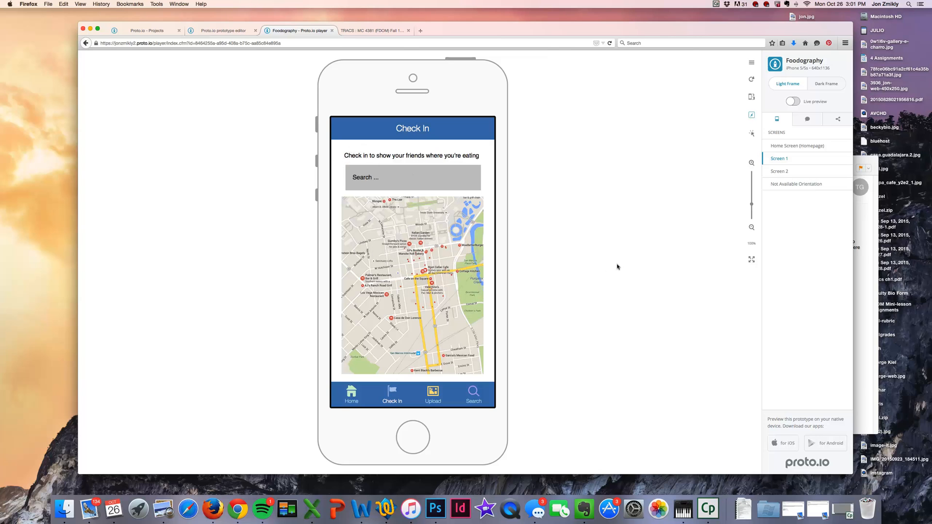
mouse_move(623, 260)
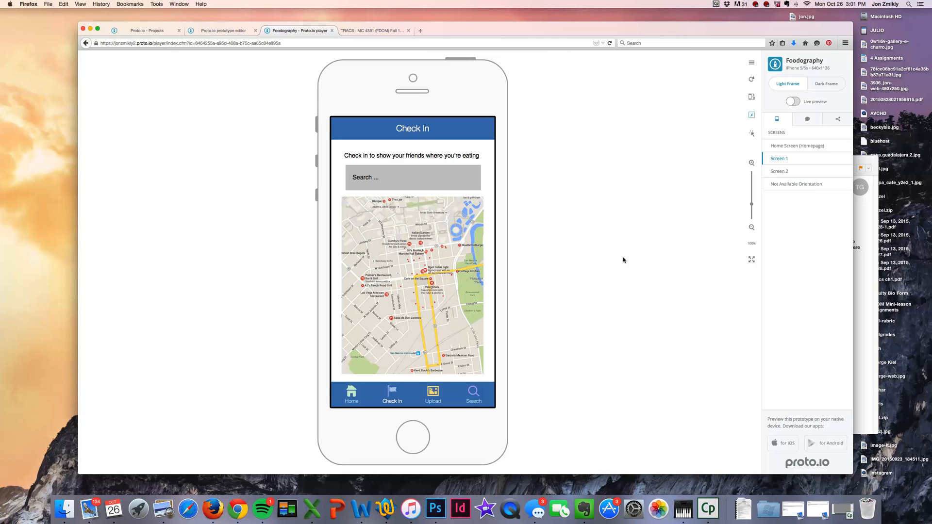
mouse_move(756, 95)
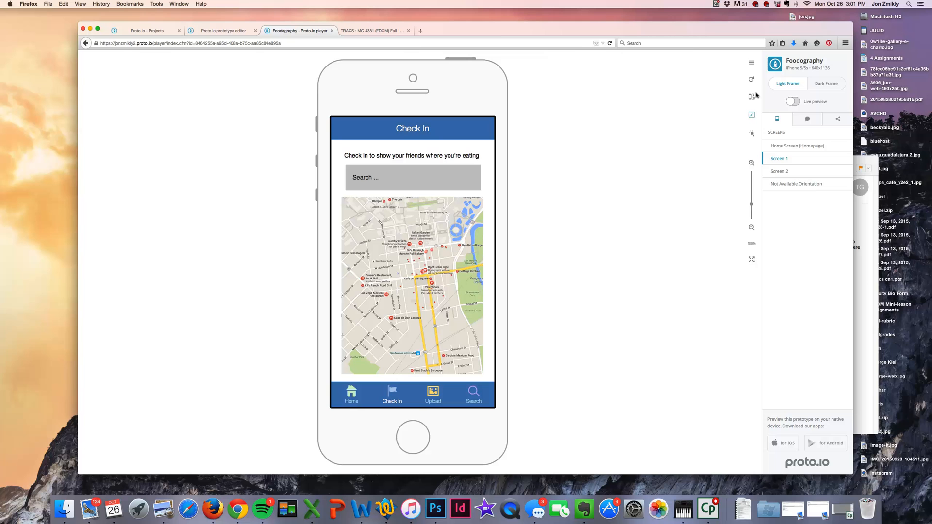
mouse_move(835, 118)
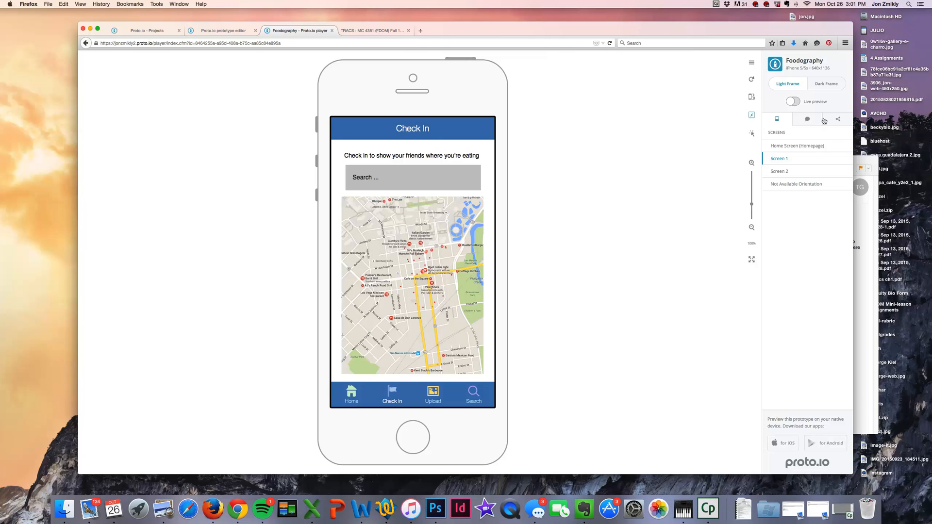
mouse_move(354, 61)
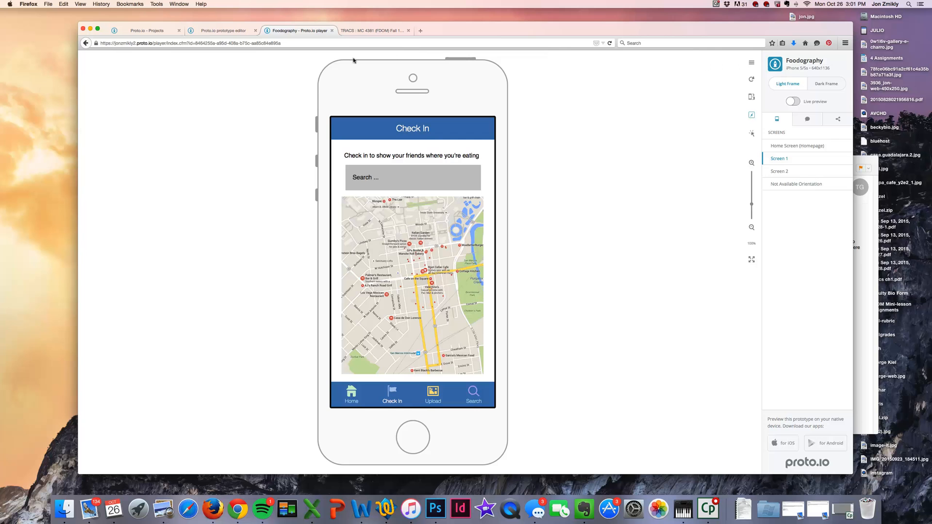
Back in the editor, set the Foodography publish sharing to everyone
click(223, 30)
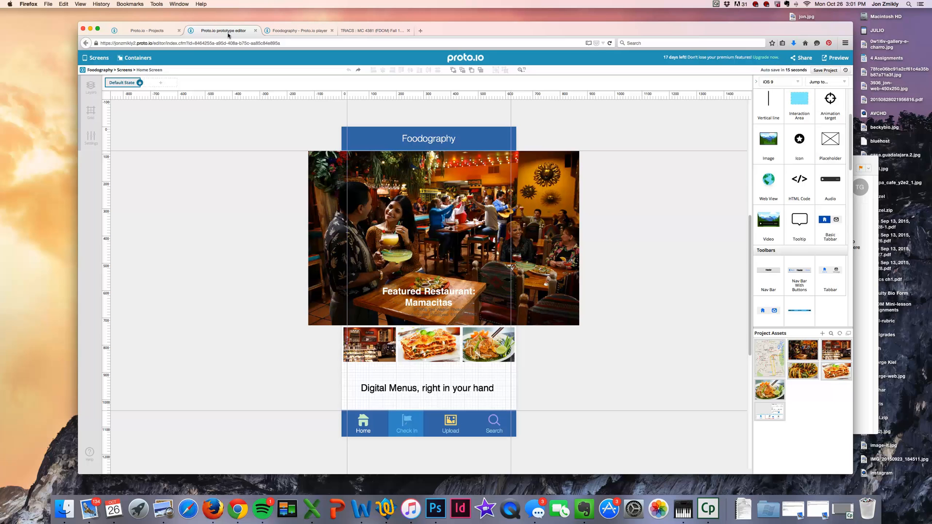
mouse_move(714, 93)
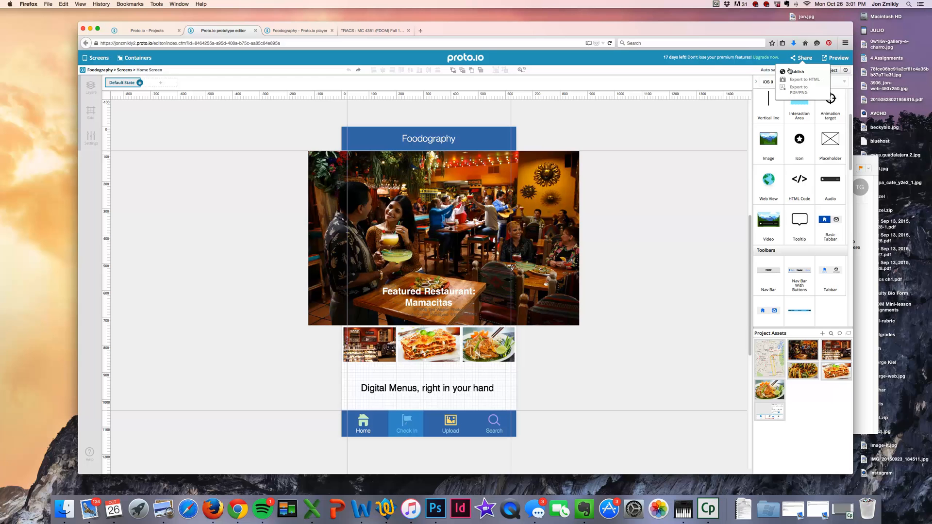
click(797, 71)
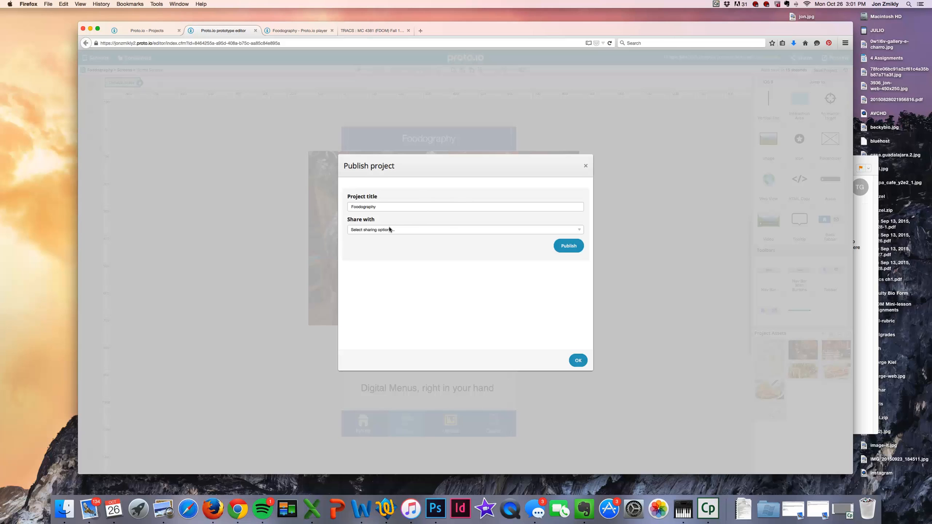
click(465, 229)
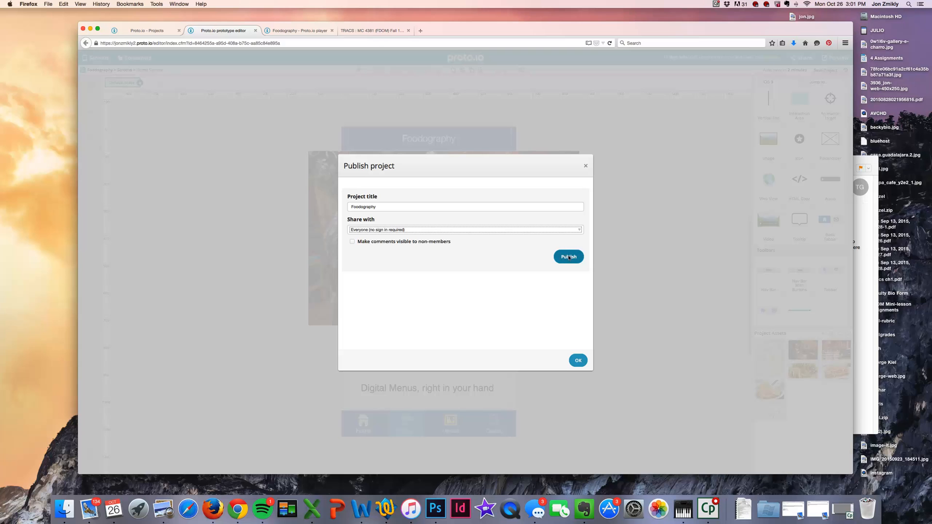
Publish the project and continue past the success message to the published versions list
click(567, 256)
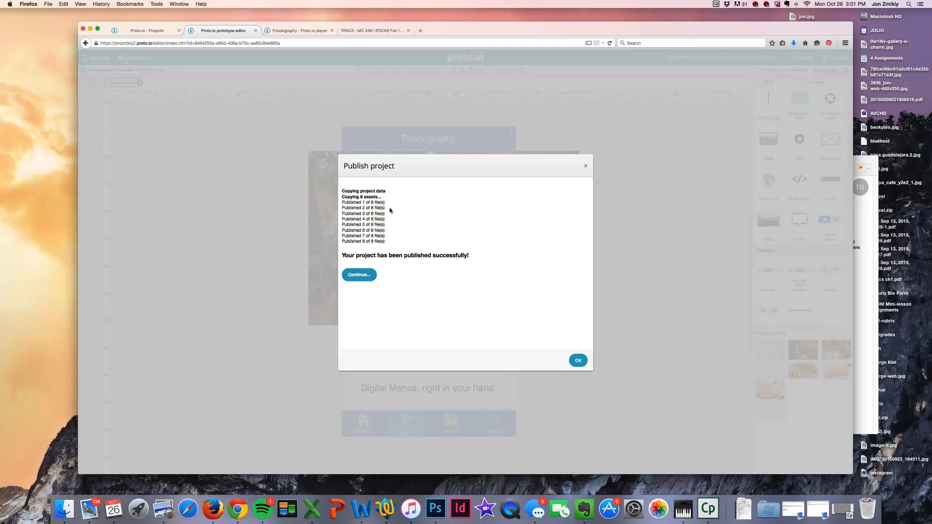
mouse_move(401, 263)
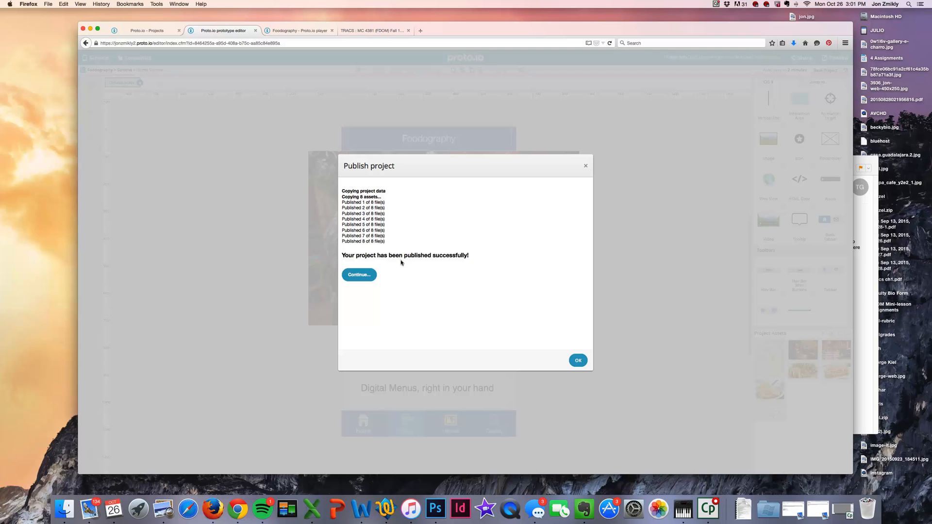
mouse_move(387, 251)
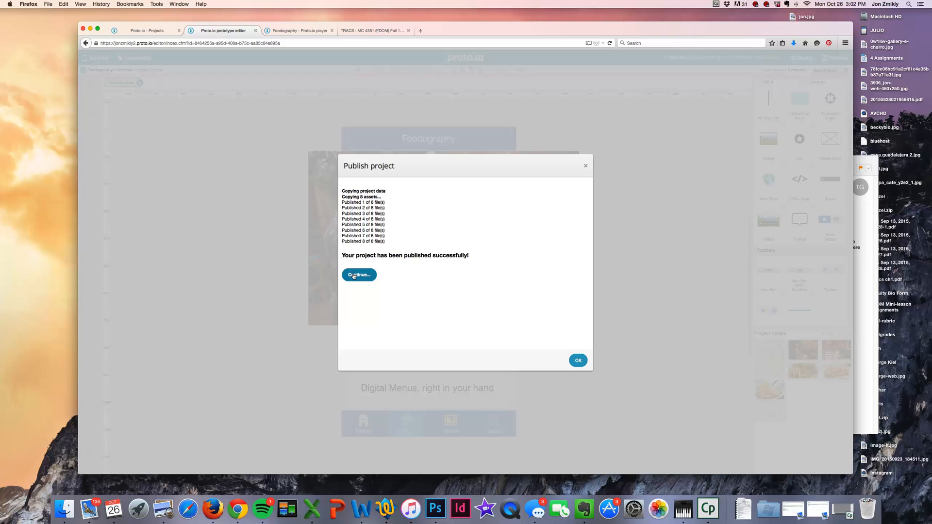
click(358, 274)
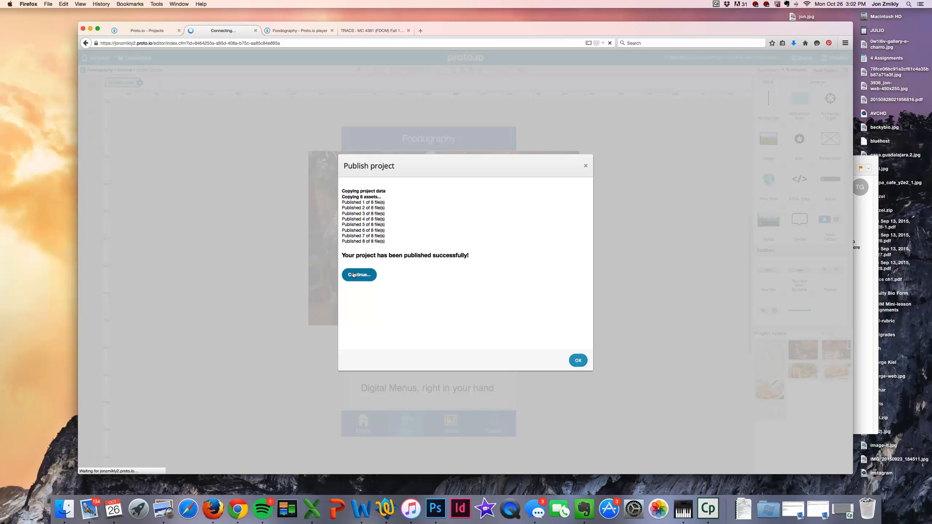
click(358, 274)
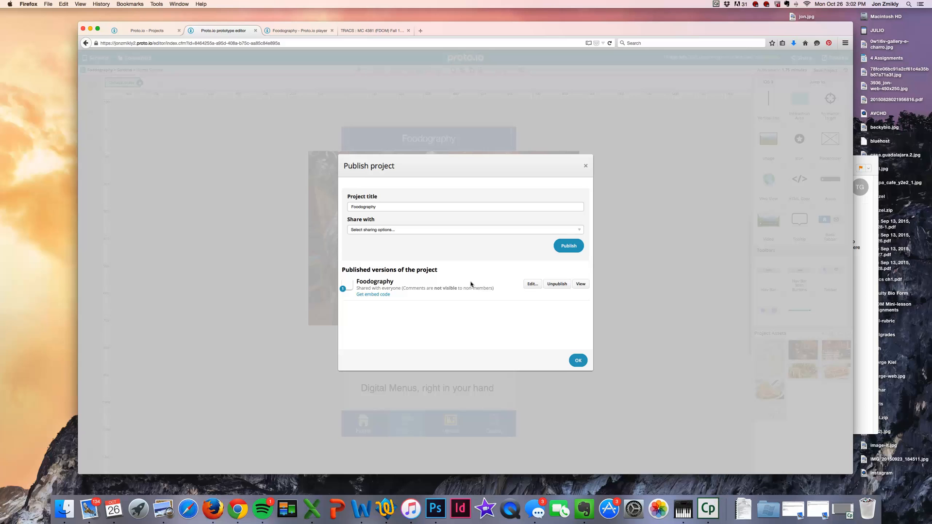
mouse_move(433, 283)
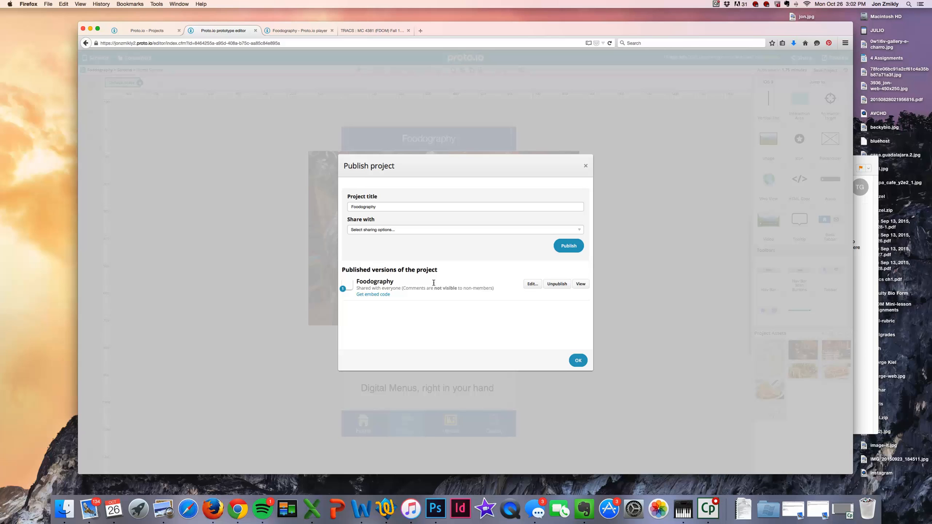
mouse_move(495, 285)
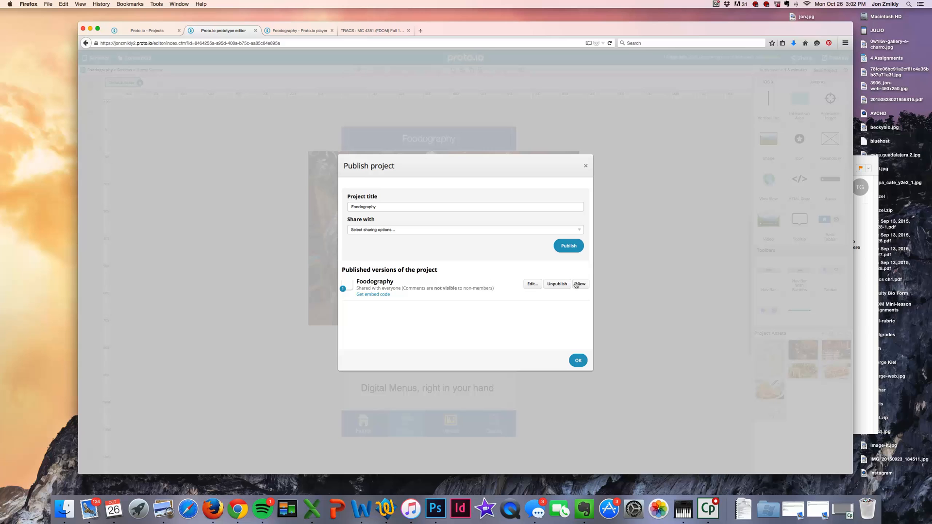
mouse_move(579, 284)
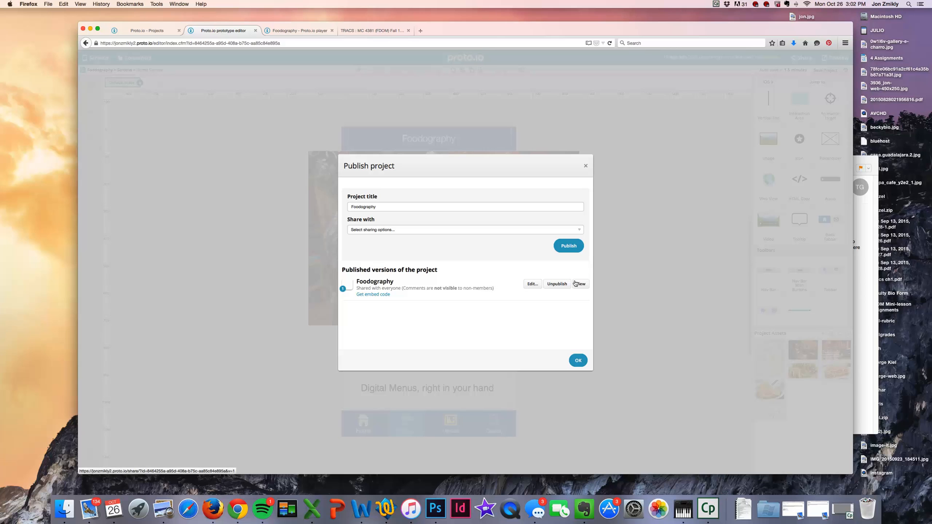
View the published version's share page, select its address for copying, and go to Check In
click(581, 283)
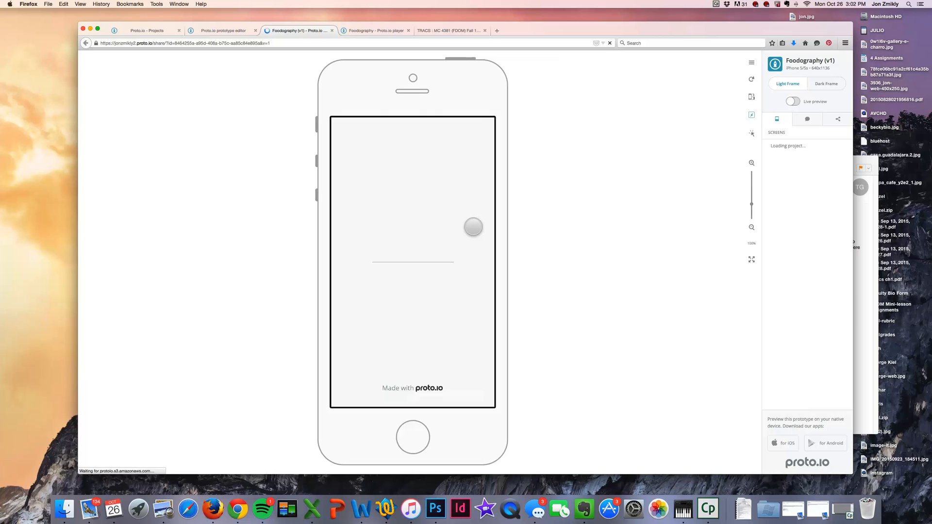
click(409, 30)
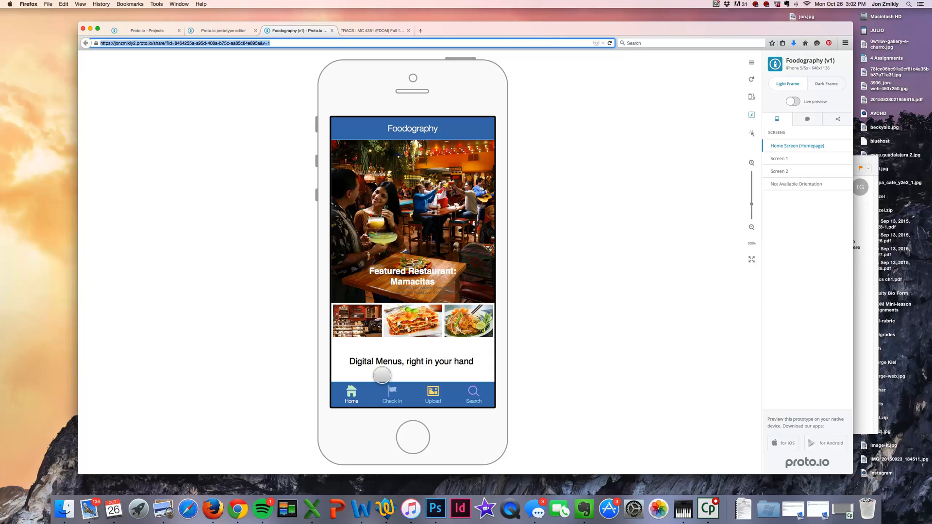
click(391, 395)
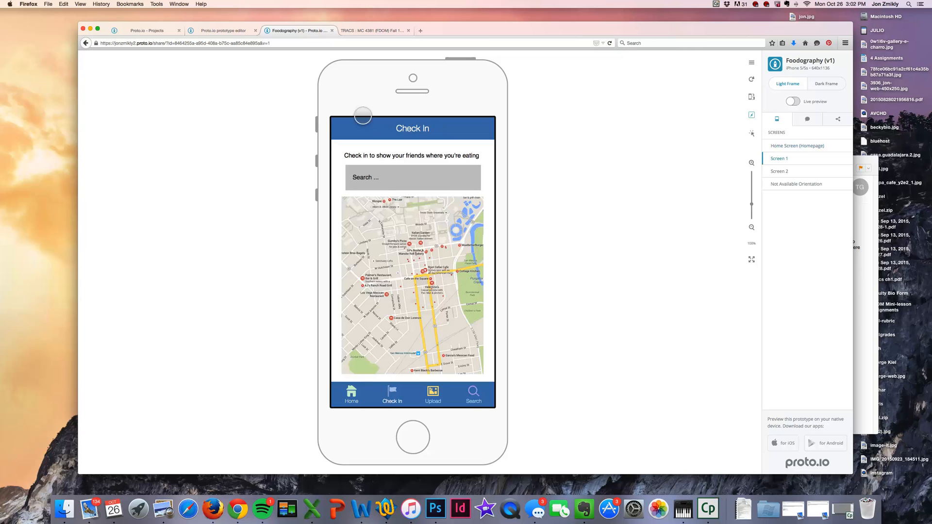
Open the Build-An-App Assignment in TRACS and reach its Assignment Text box
click(373, 30)
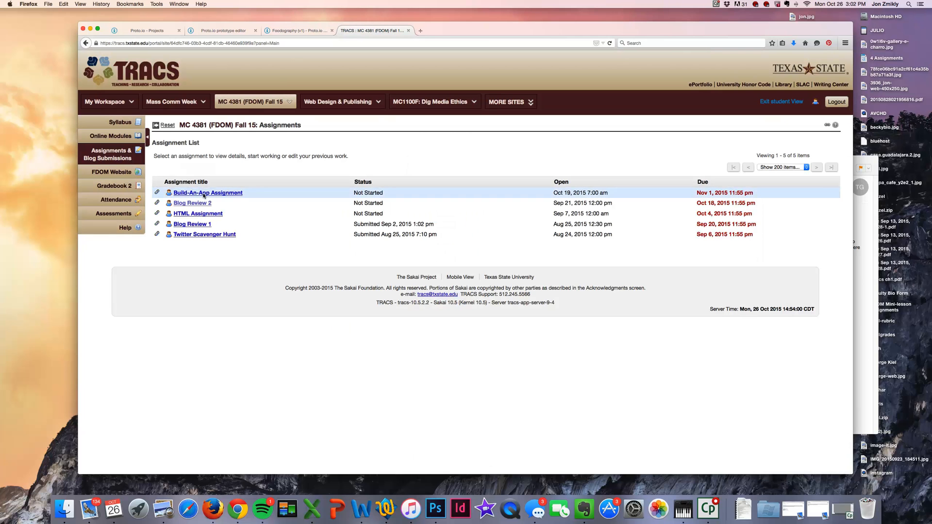
mouse_move(208, 192)
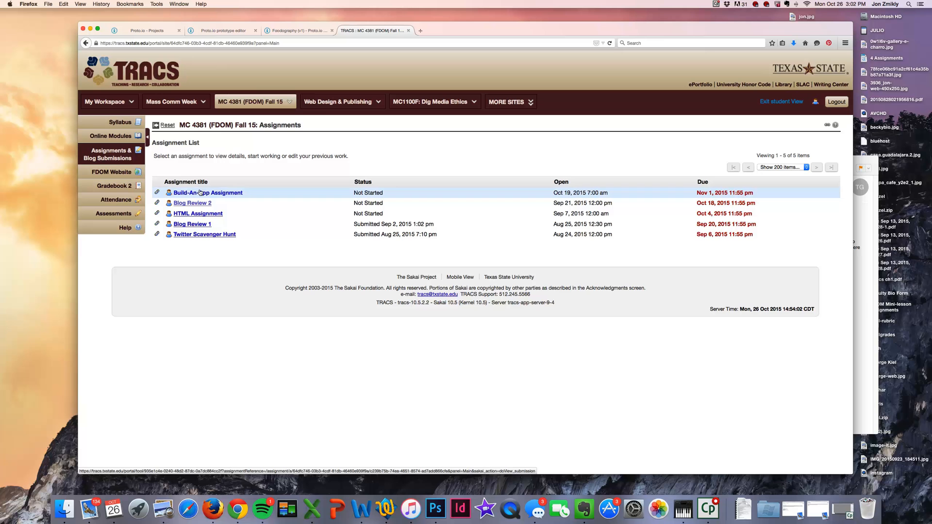
click(207, 192)
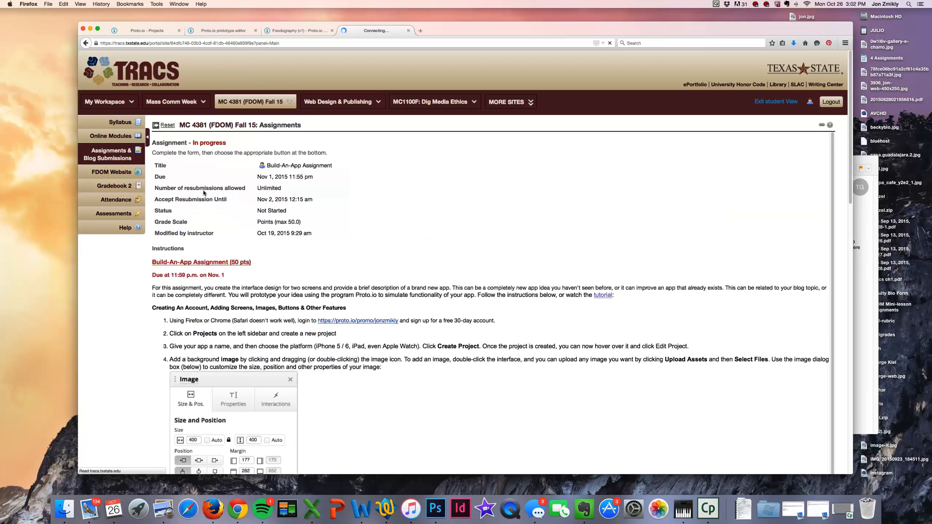
scroll(down, 3)
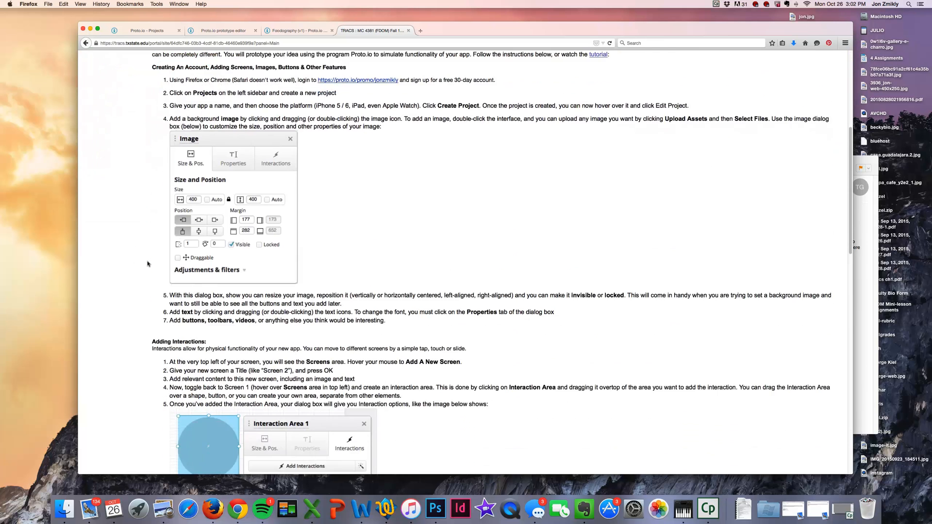
scroll(down, 3)
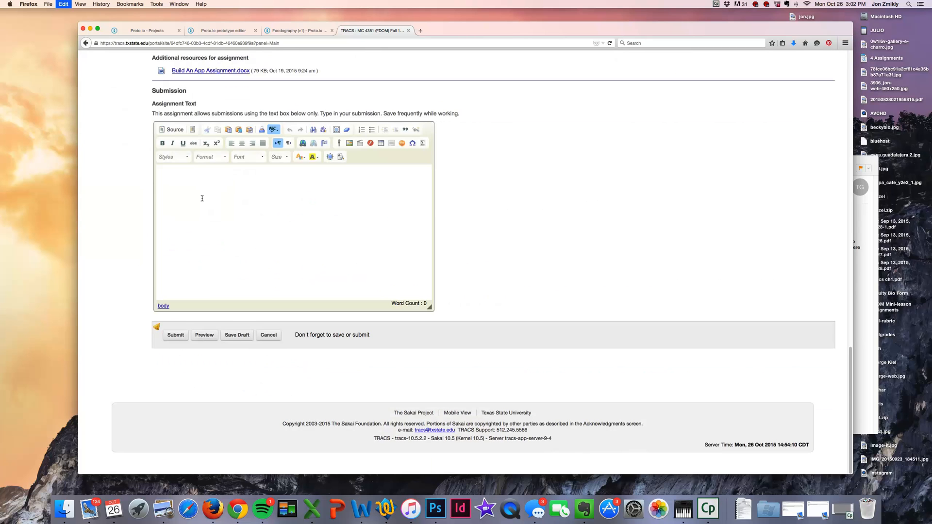
Enter the jonzmikly2.proto.io share link and the note '250 word essay' as the submission text
text(https://jonzmikly2.proto.io/share/?id=8464255a-a95d-408a-b75c-aa85c84e895a&v=1)
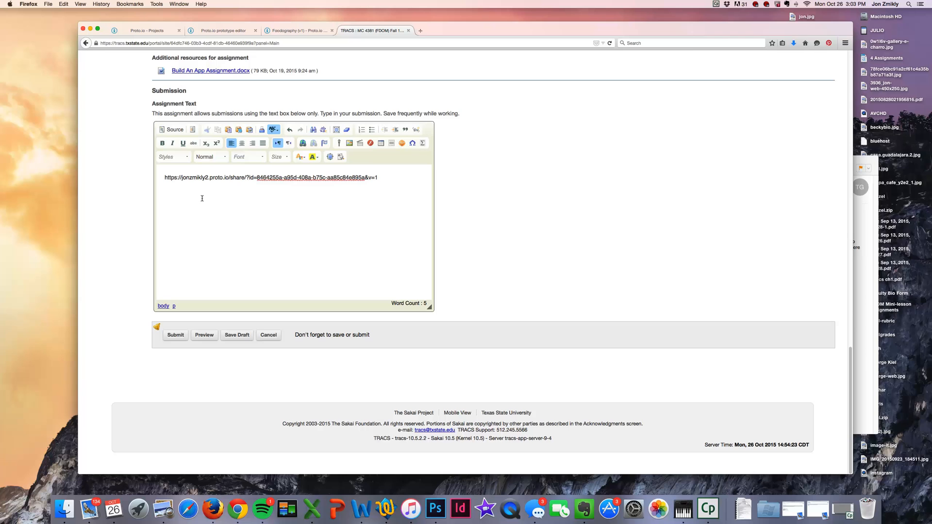
text(250 wo)
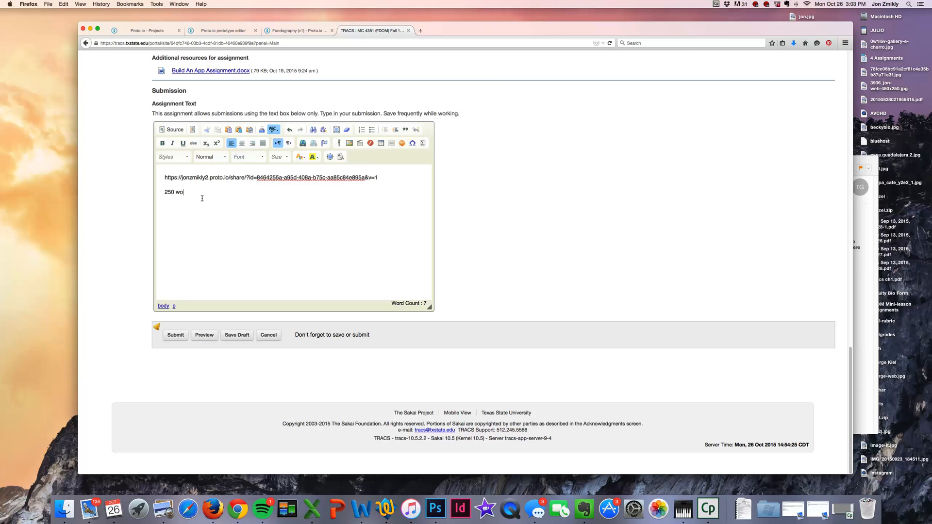
text(rd essay)
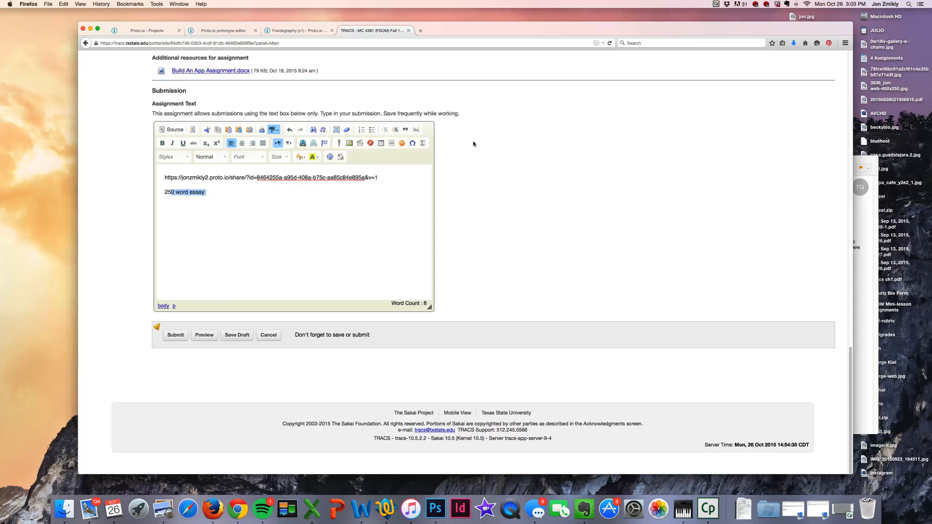
scroll(up, 3)
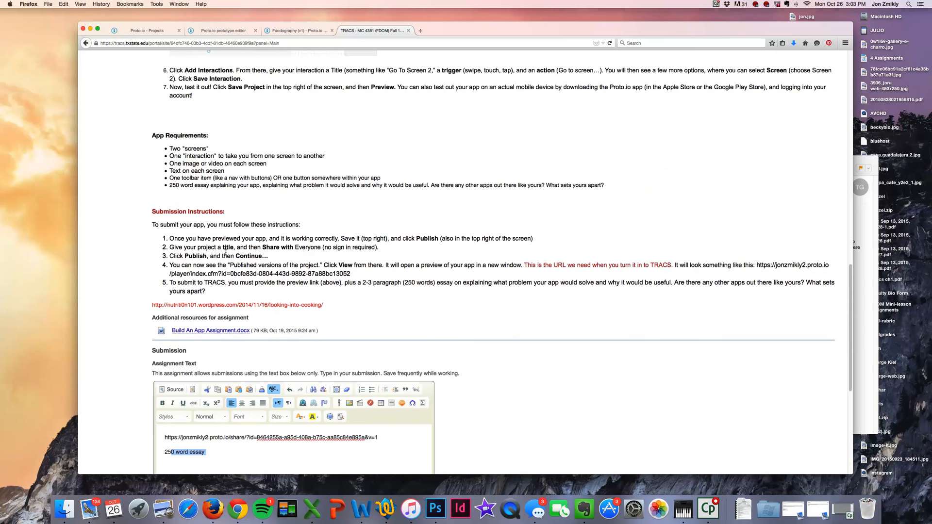
mouse_move(344, 281)
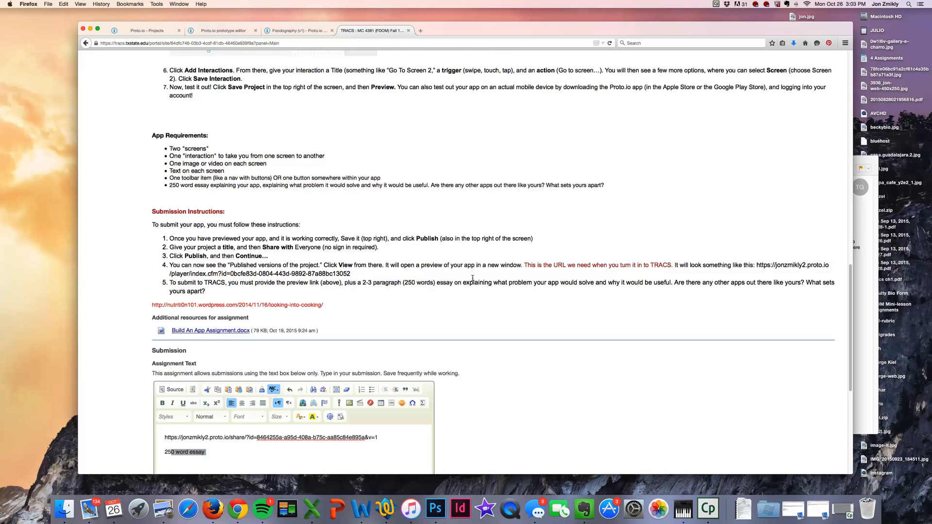
mouse_move(632, 279)
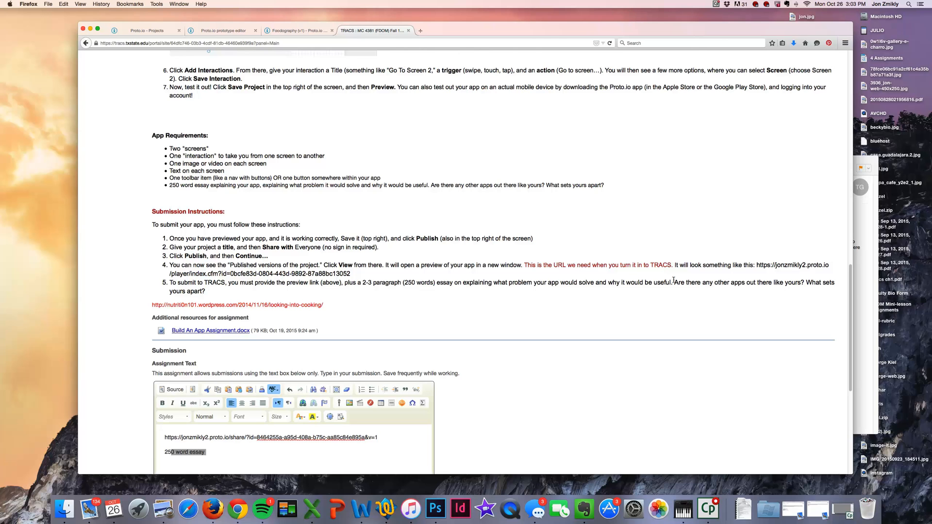
mouse_move(570, 301)
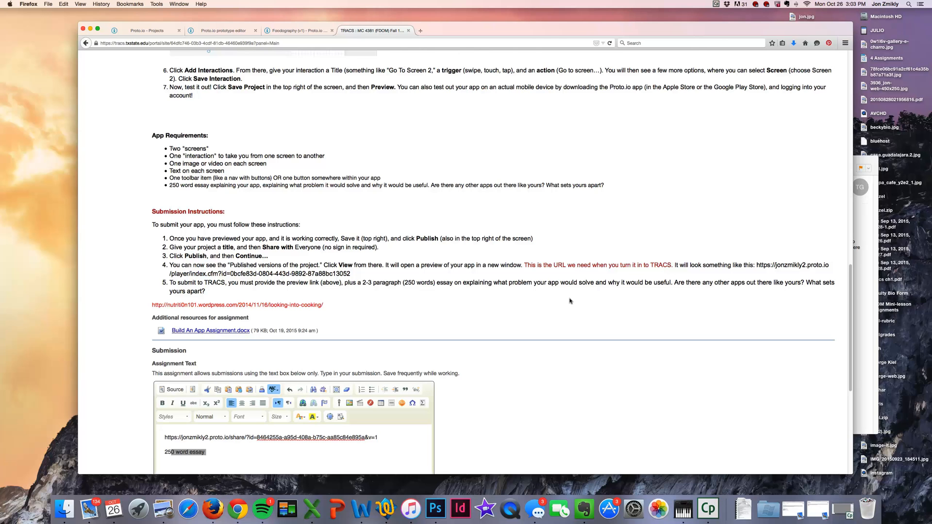
scroll(down, 3)
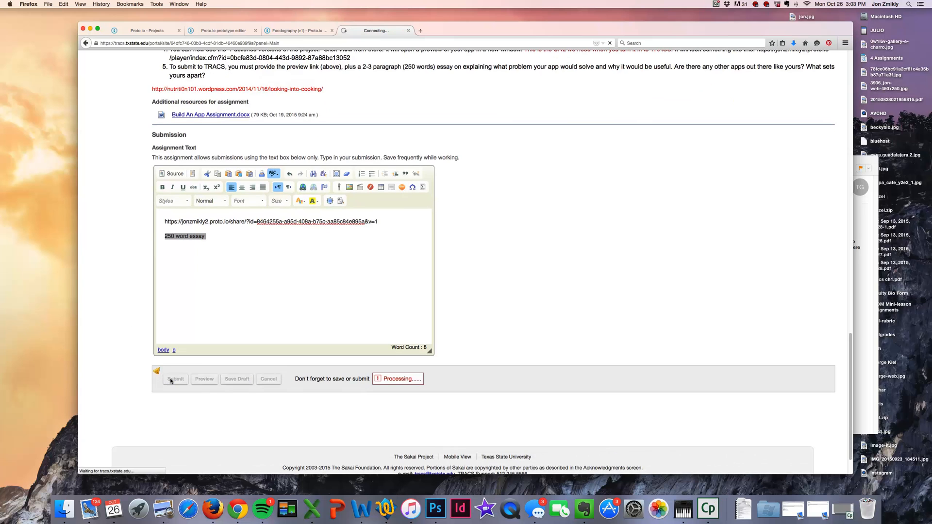
Submit the assignment, see it confirmed, and return to the Foodography share page
click(174, 379)
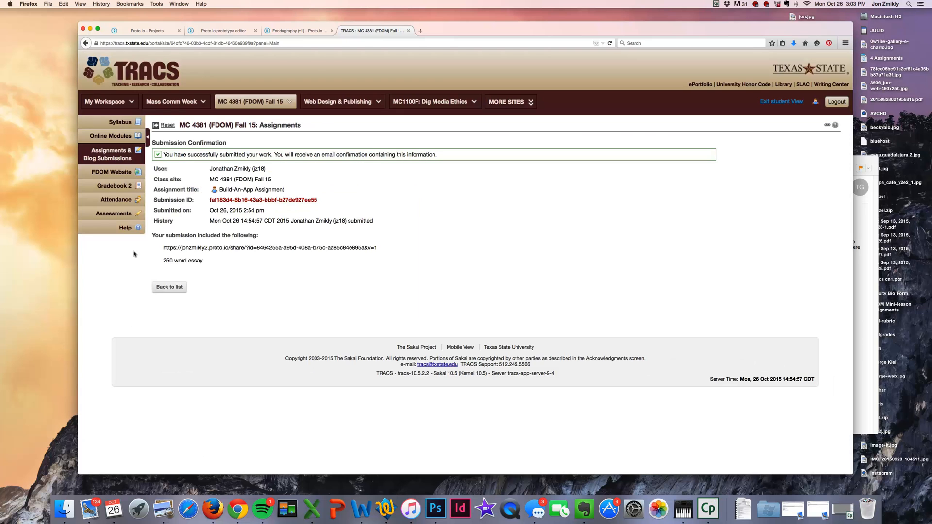
mouse_move(671, 417)
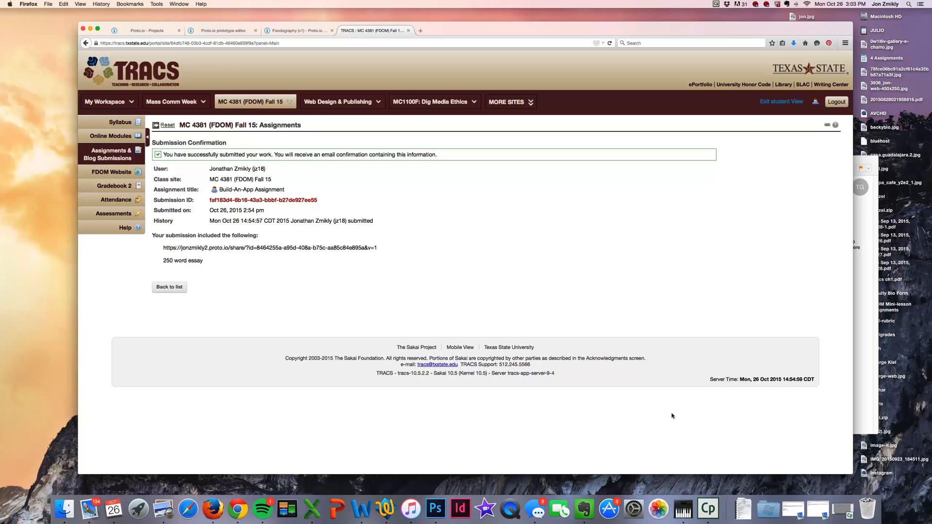
mouse_move(305, 66)
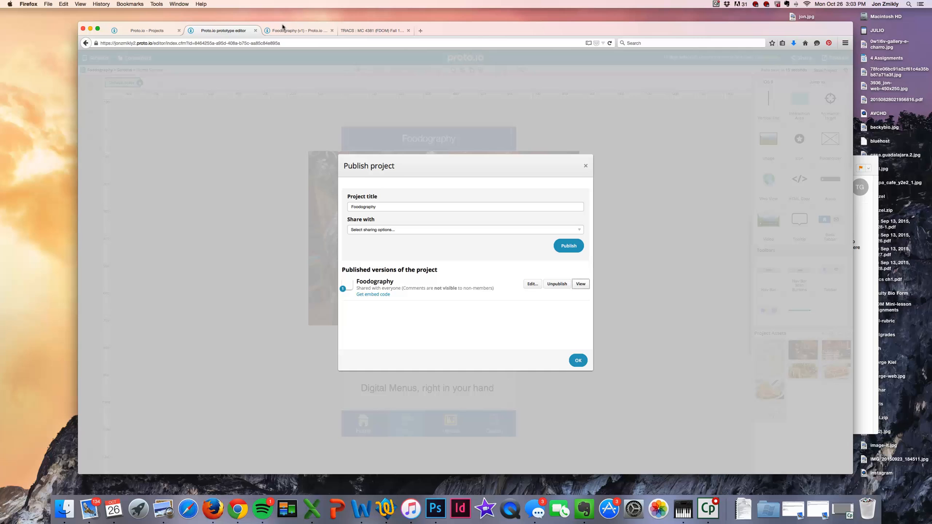
click(580, 283)
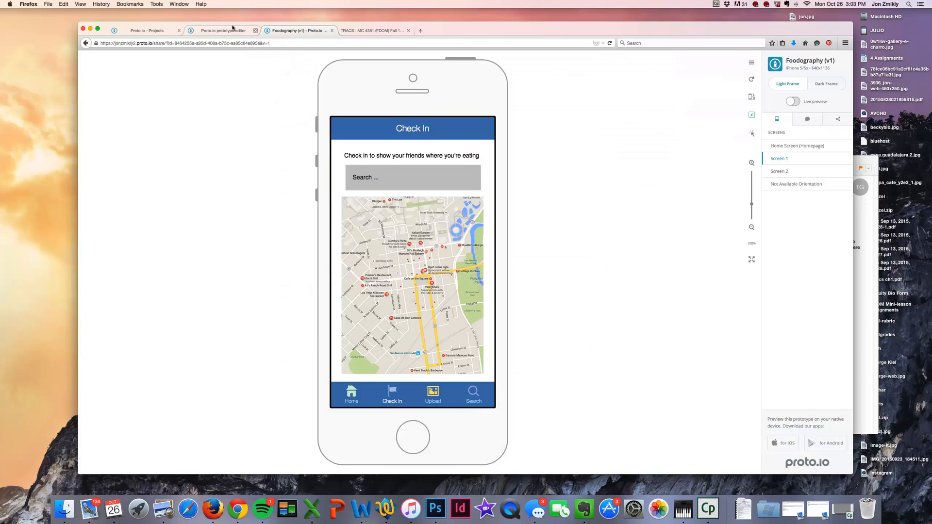
mouse_move(289, 115)
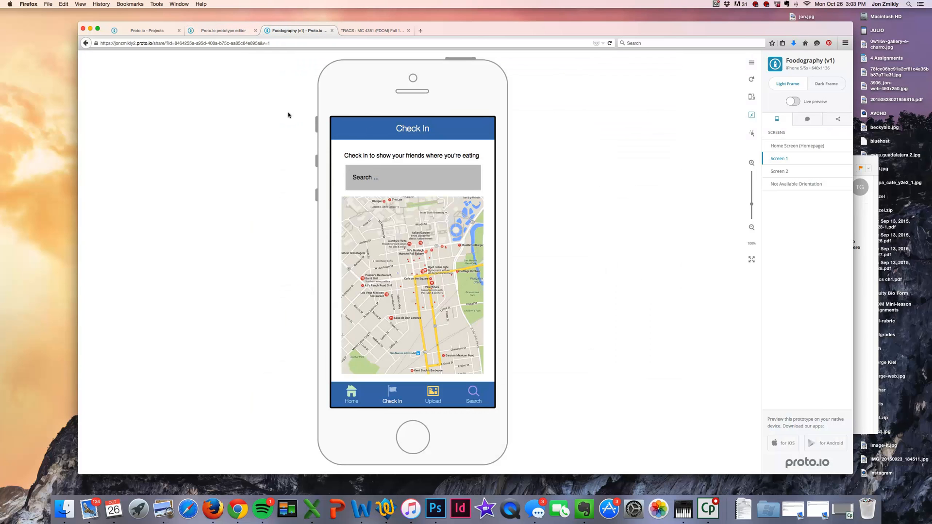